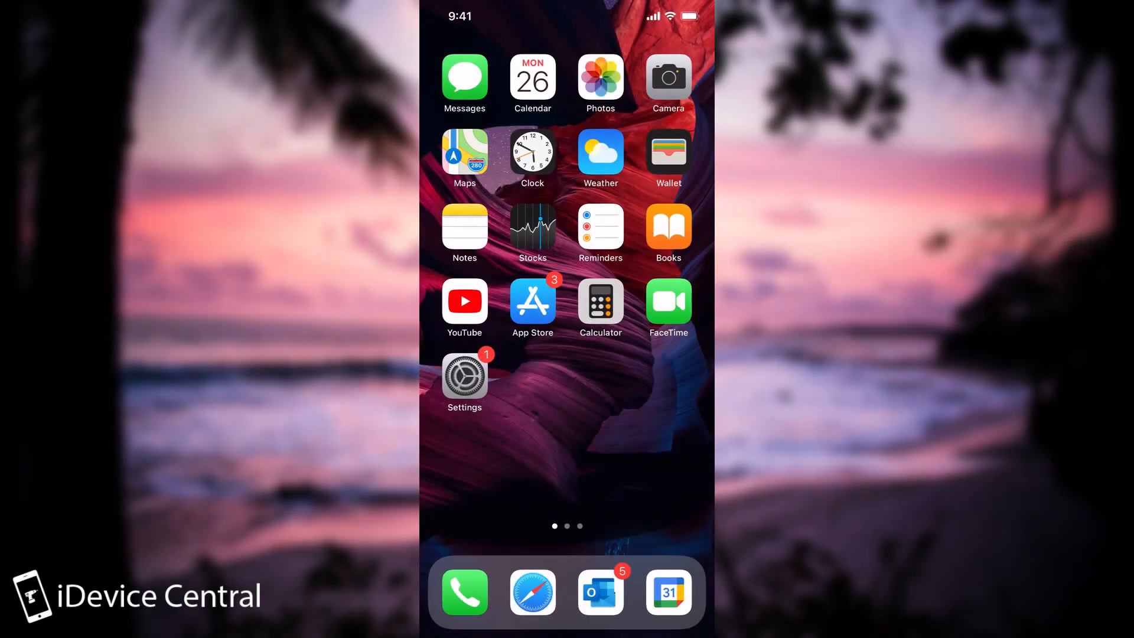
Swipe through the iPhone home screen pages and open the App Store
scroll(left, 3)
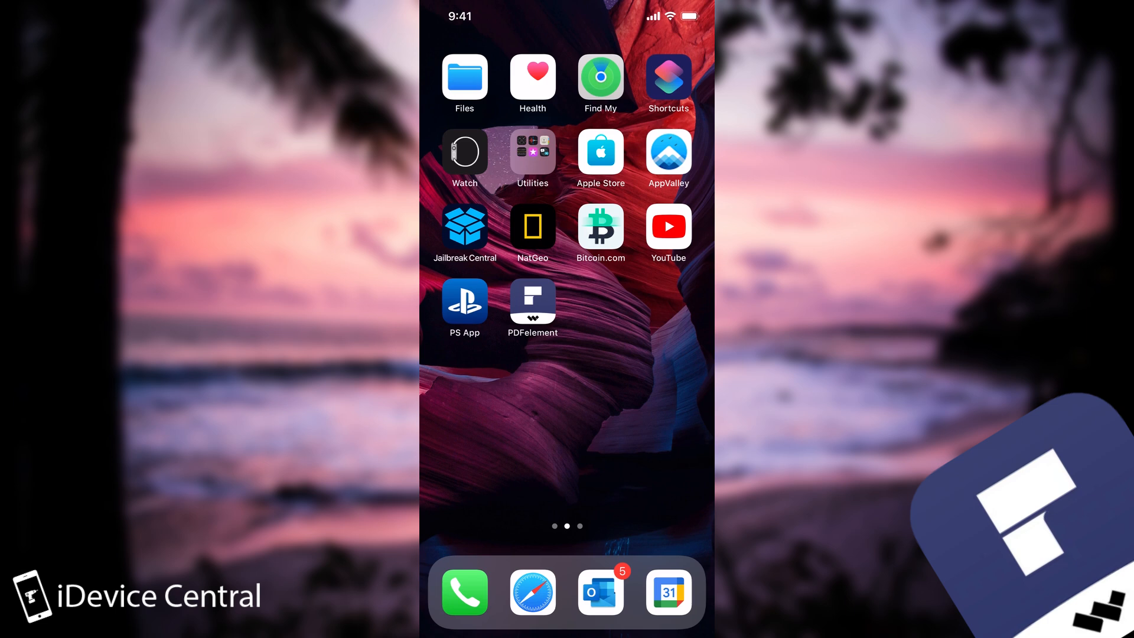
click(464, 78)
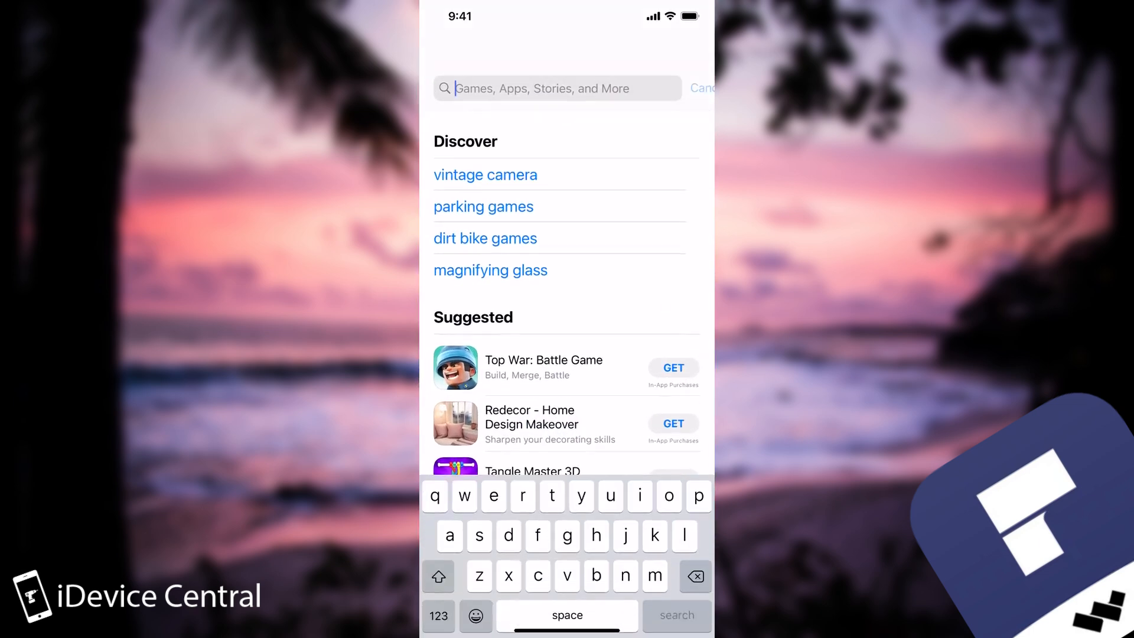
Search the App Store for 'pdfe', check the PDFelement listing and launch the app
text(pdfe)
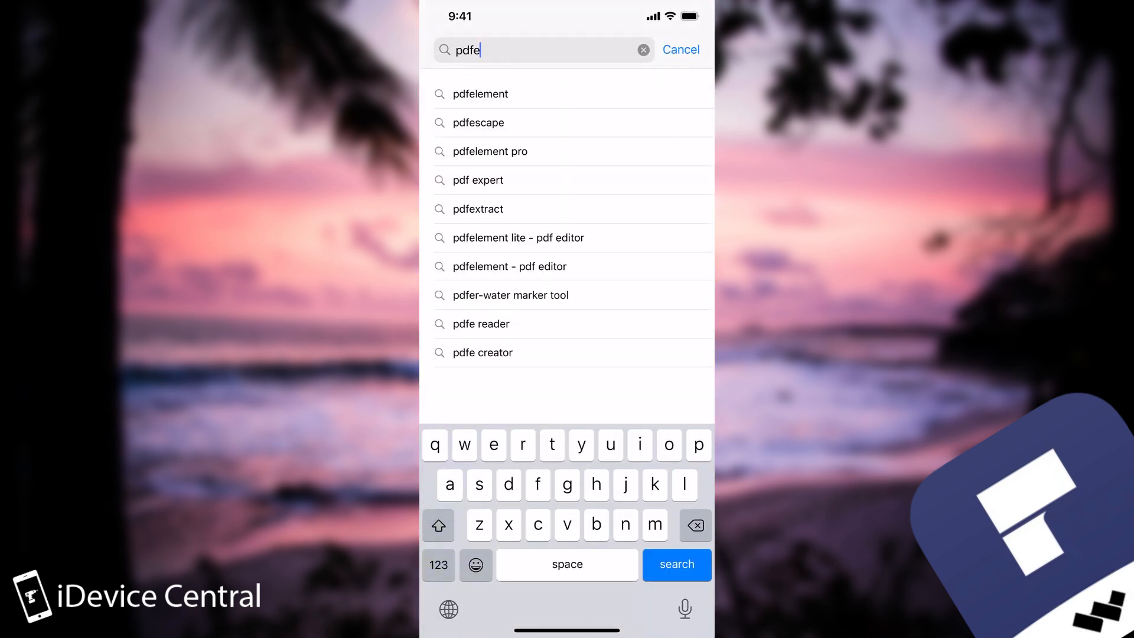
click(481, 93)
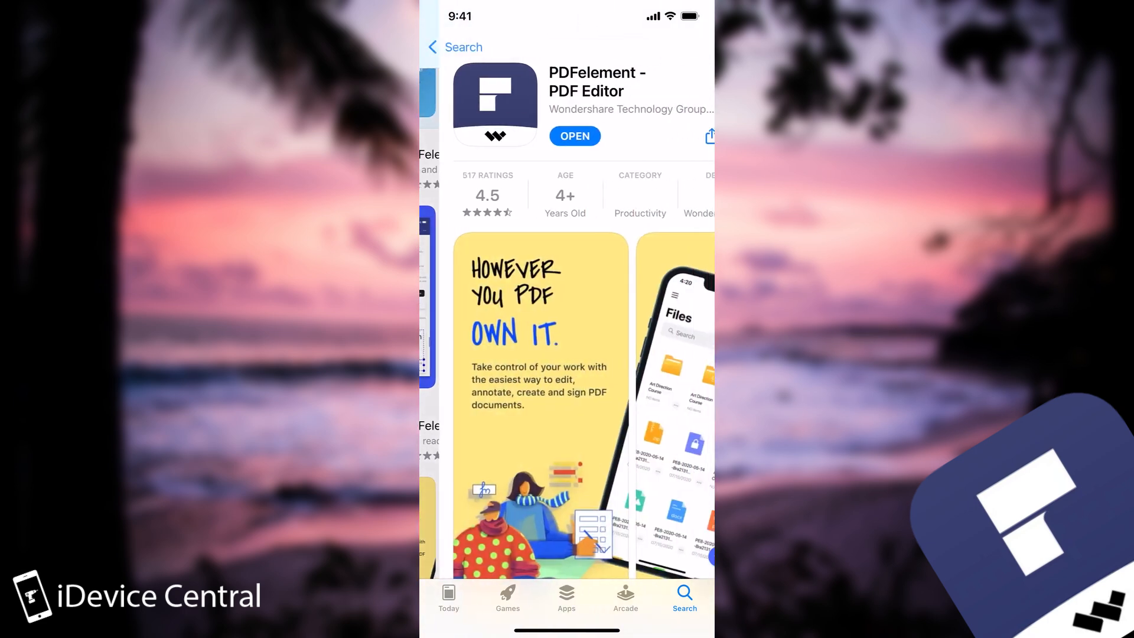
scroll(down, 3)
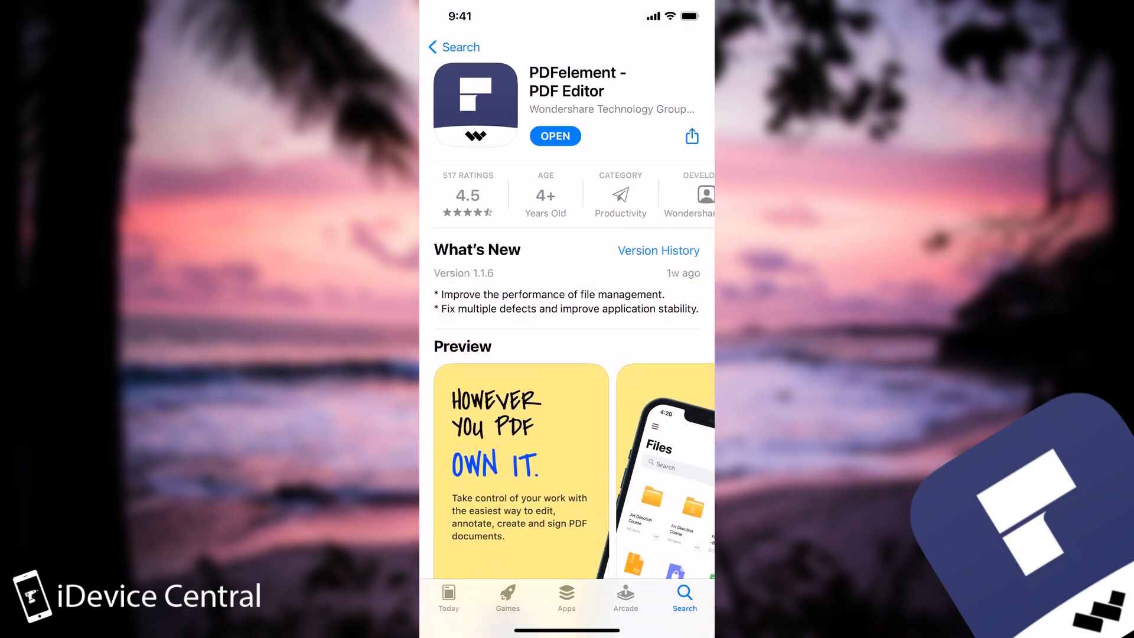
scroll(down, 3)
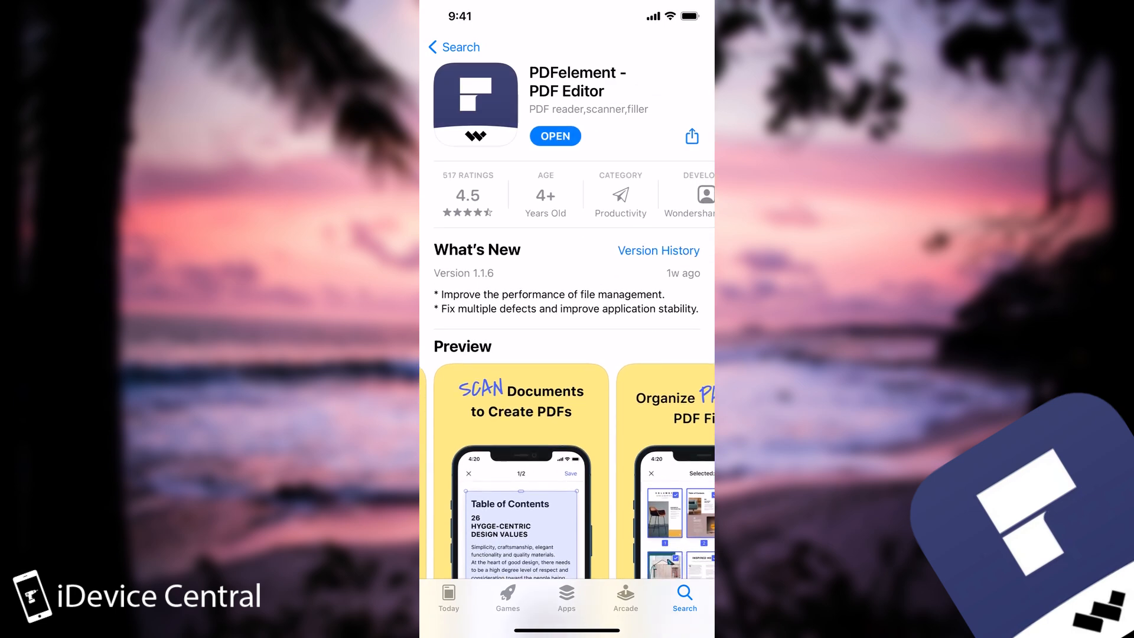
click(555, 136)
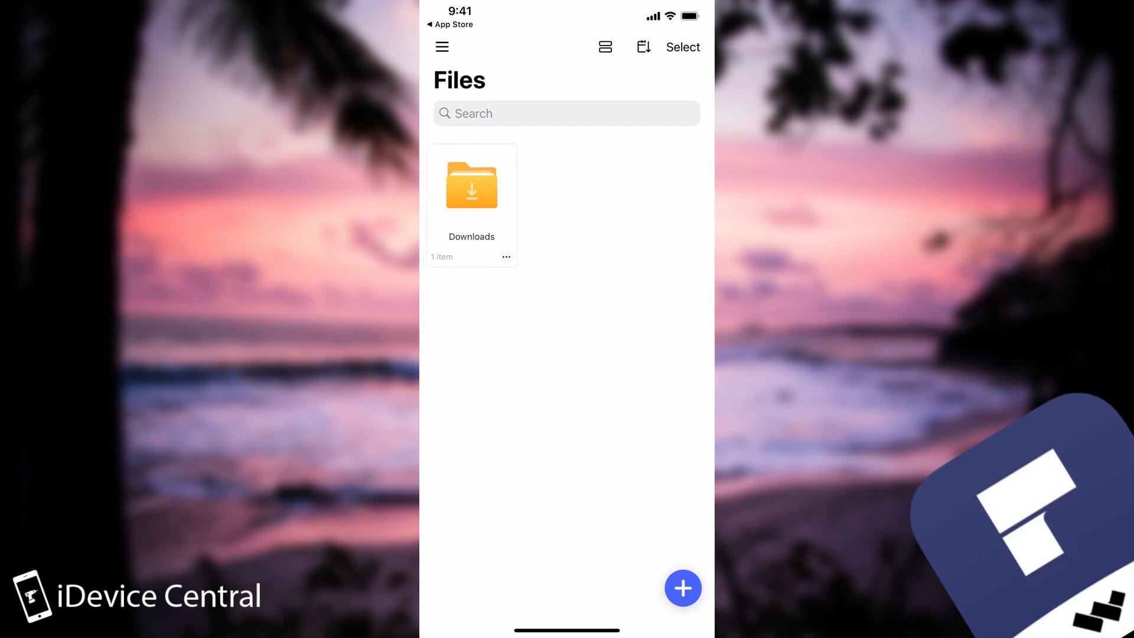
Import the lynx-term-paper PDF from Files into PDFelement
click(682, 589)
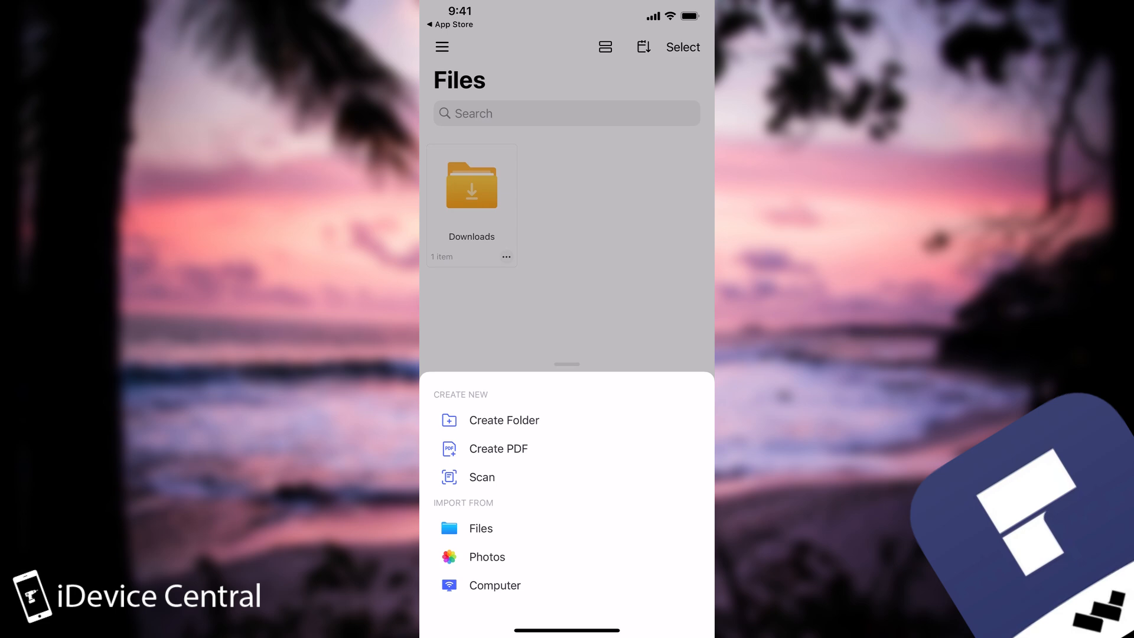
click(498, 448)
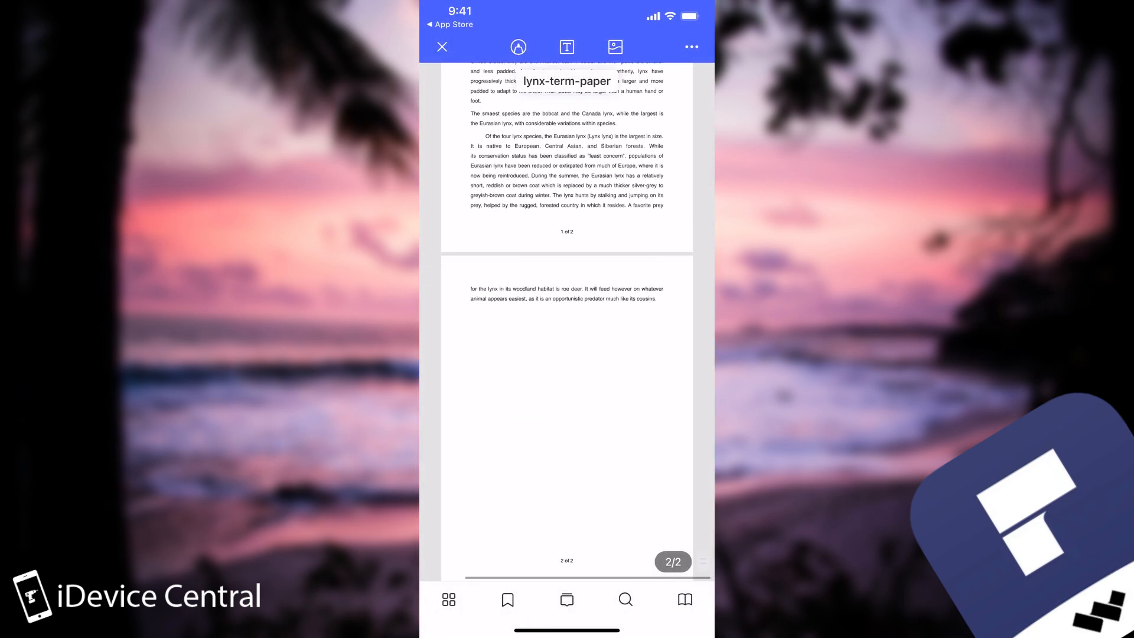
scroll(up, 3)
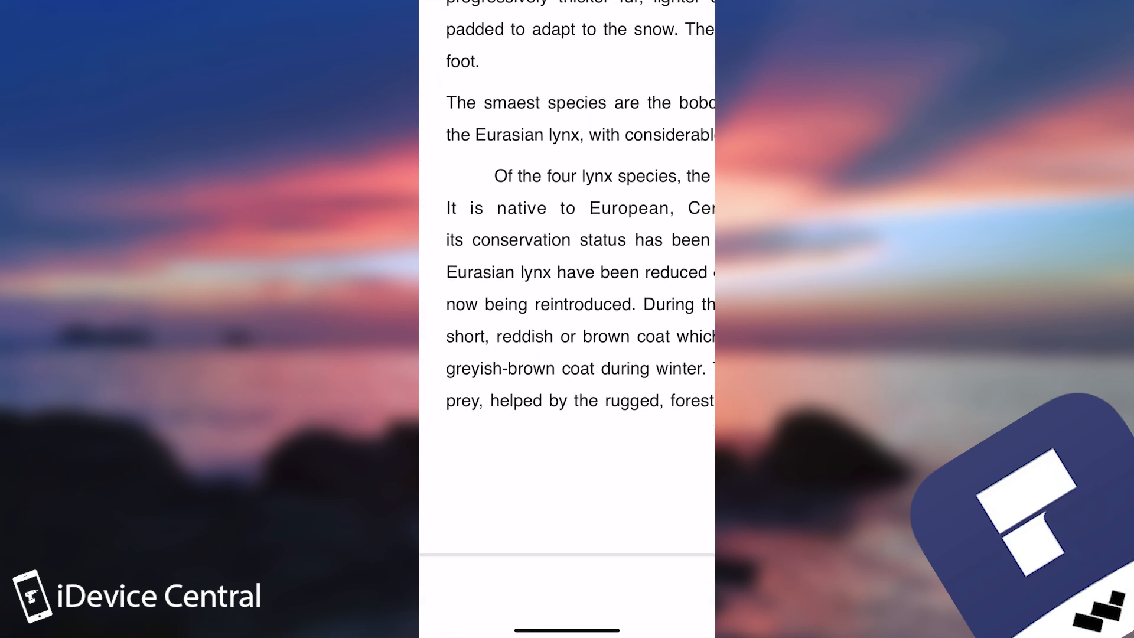
scroll(up, 3)
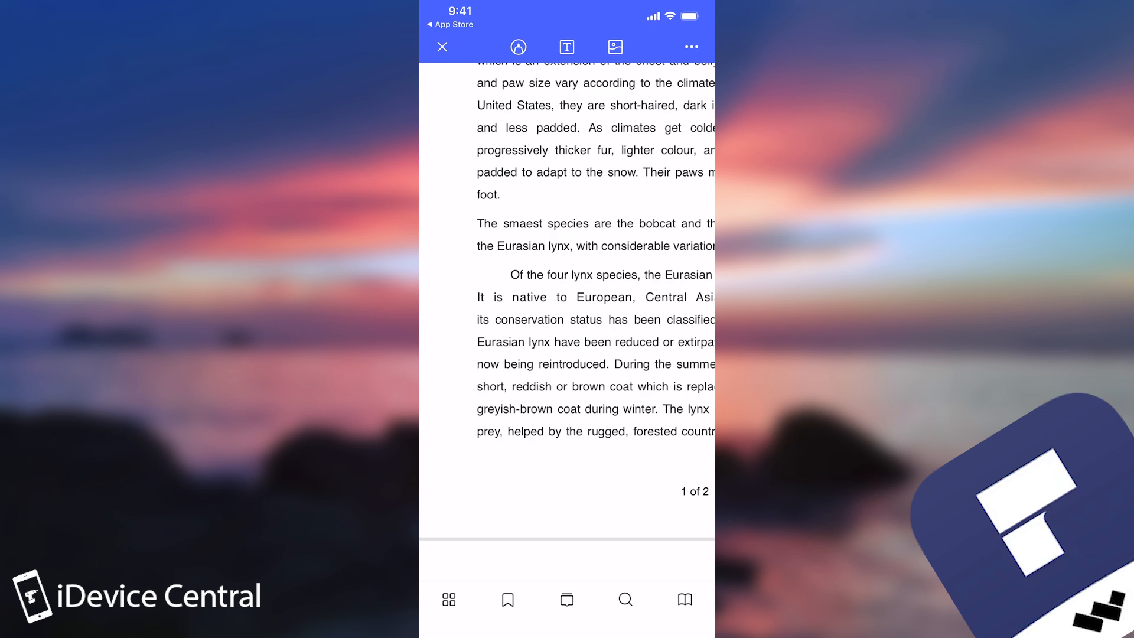
Add the missing 'l' to 'smaest' on page 1 so it reads 'smallest'
click(566, 47)
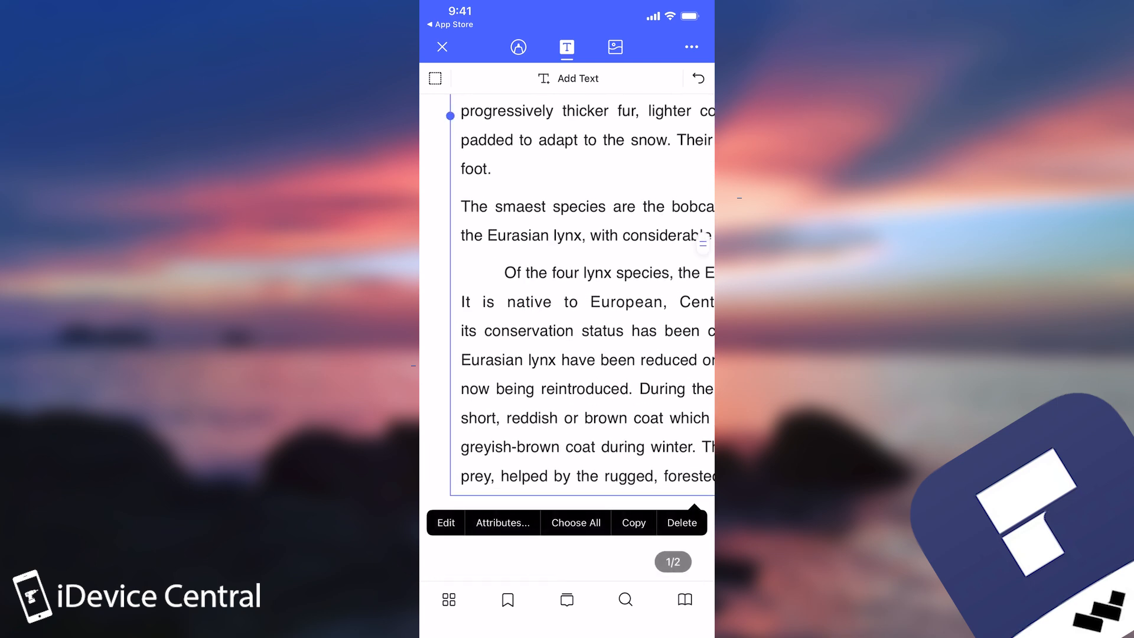
click(445, 522)
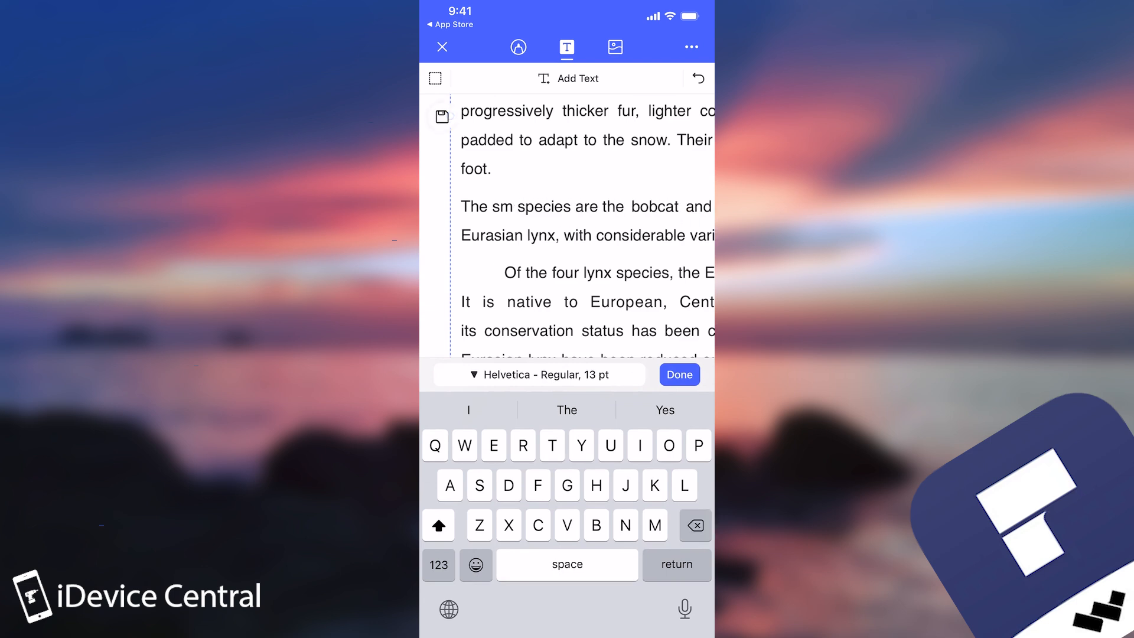
text(l)
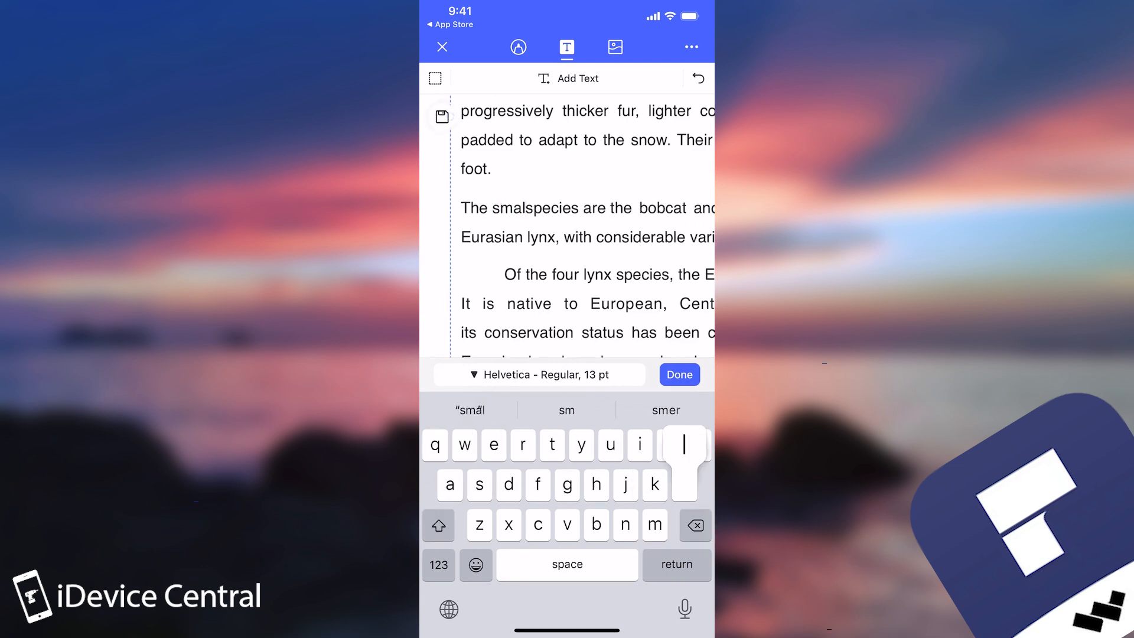
click(679, 374)
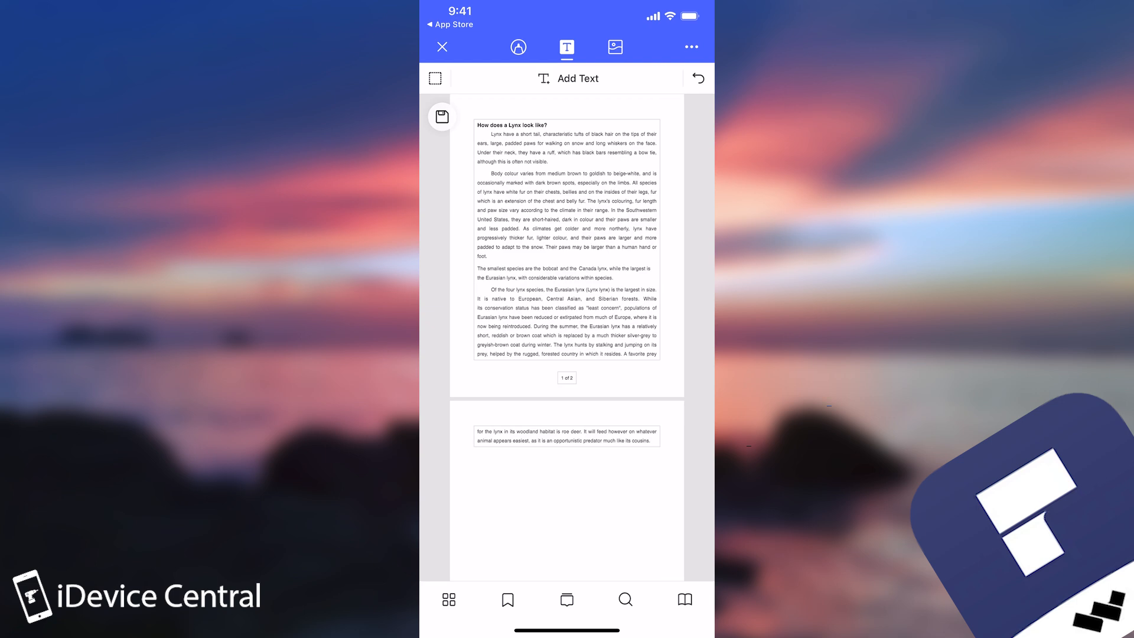
click(567, 434)
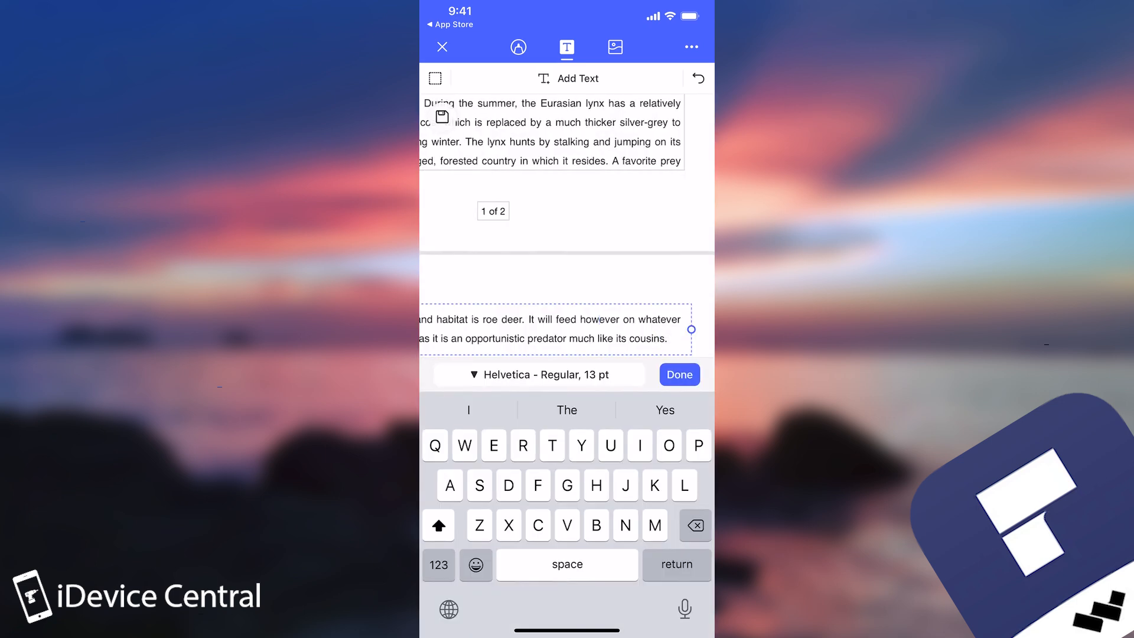
scroll(up, 3)
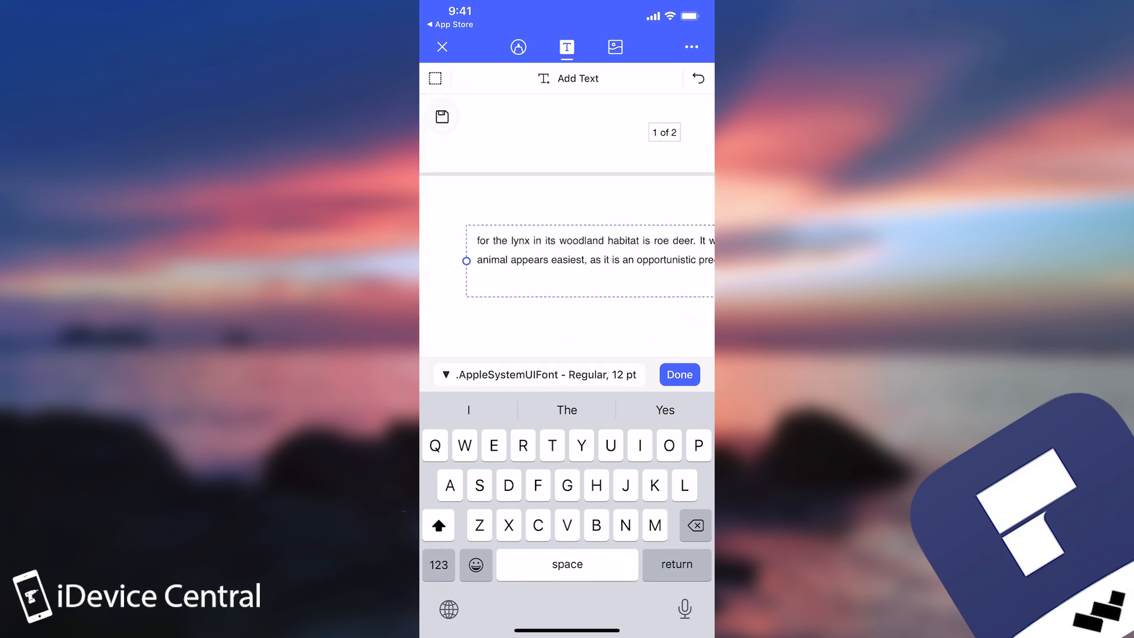
text(Johnson George)
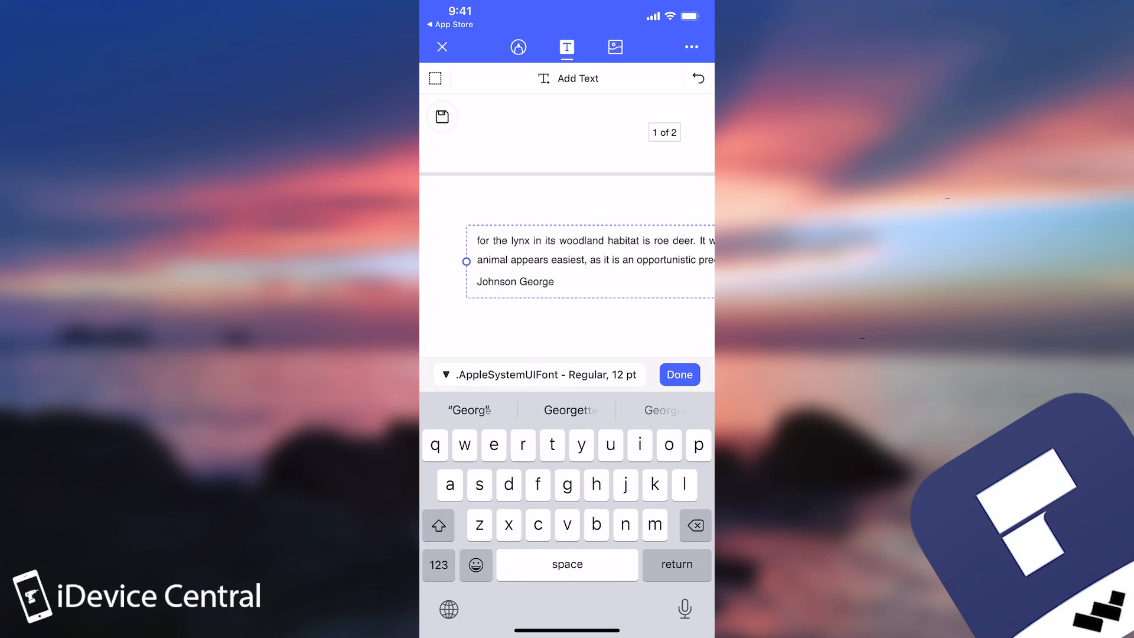
click(678, 374)
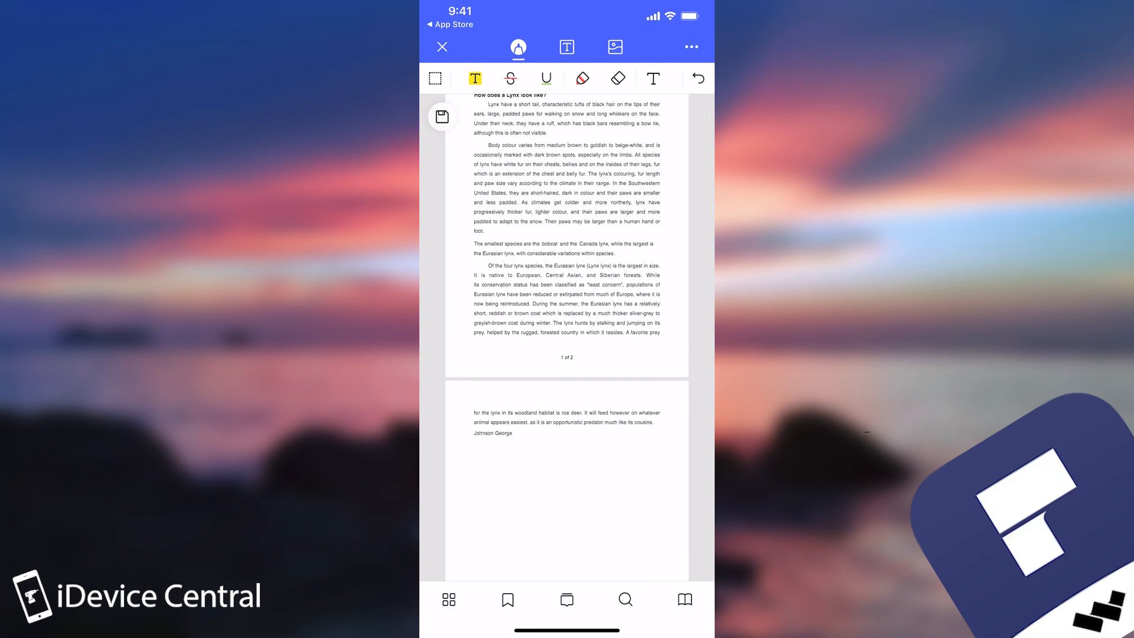
Select the highlight markup tool and switch its colour to red
click(475, 78)
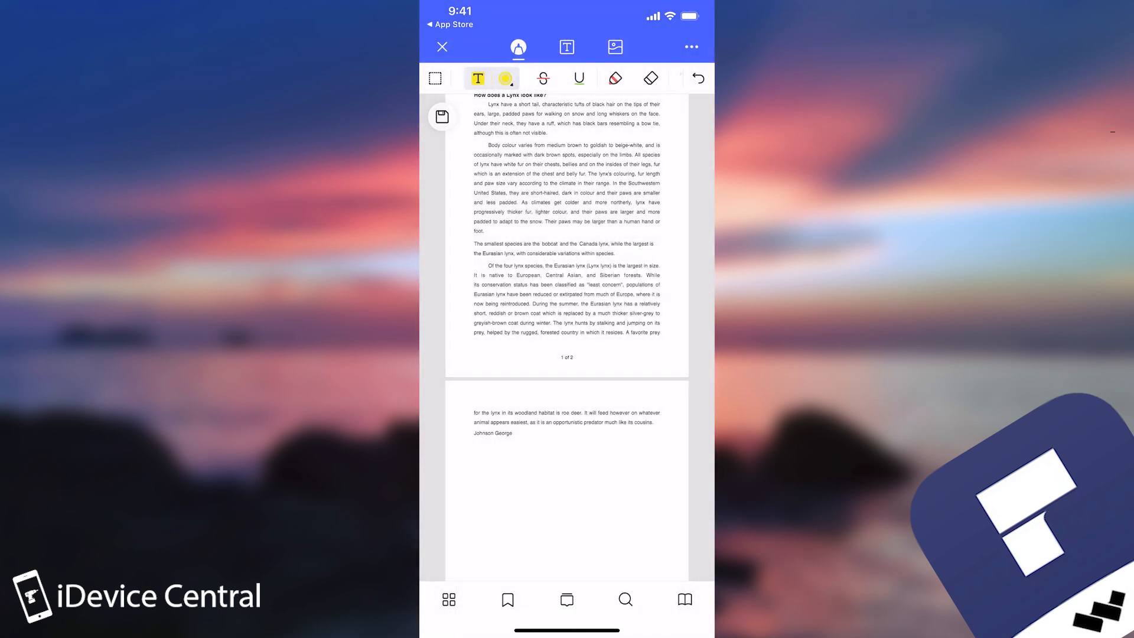
click(505, 78)
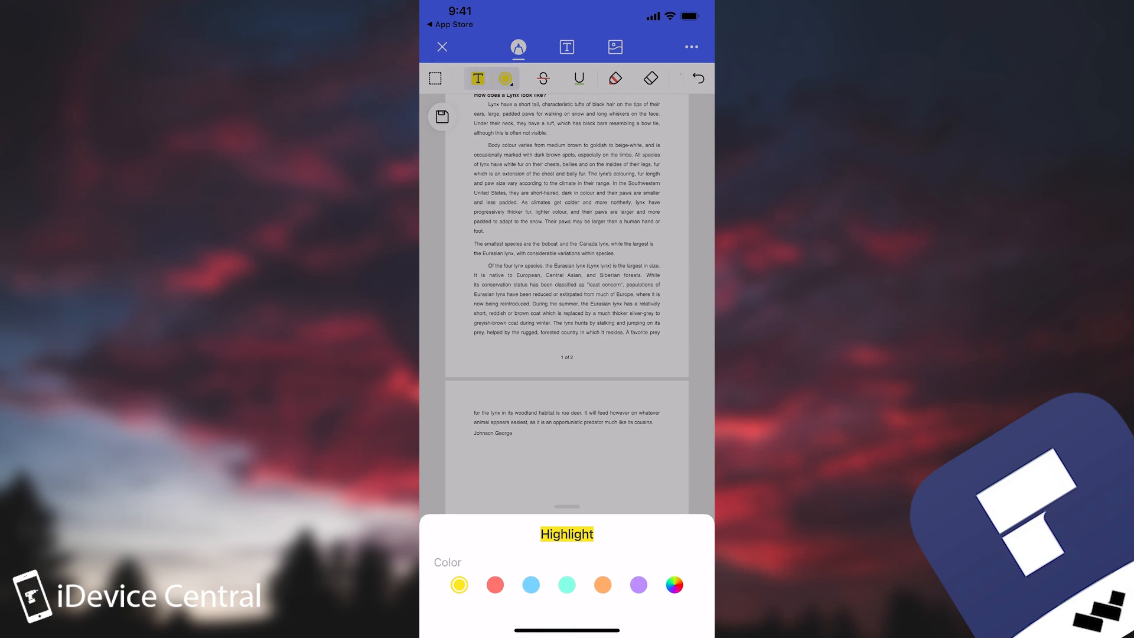
click(673, 584)
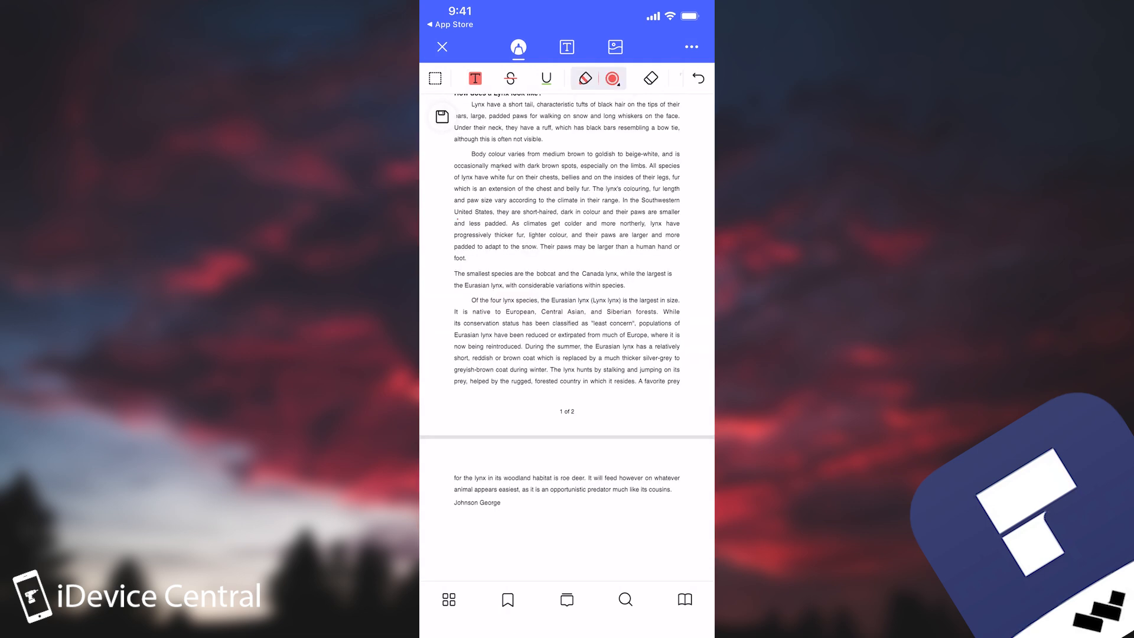
Draw red freehand marks, underline 'Lynx' on page 1, and place the cat photo on page 2
click(617, 78)
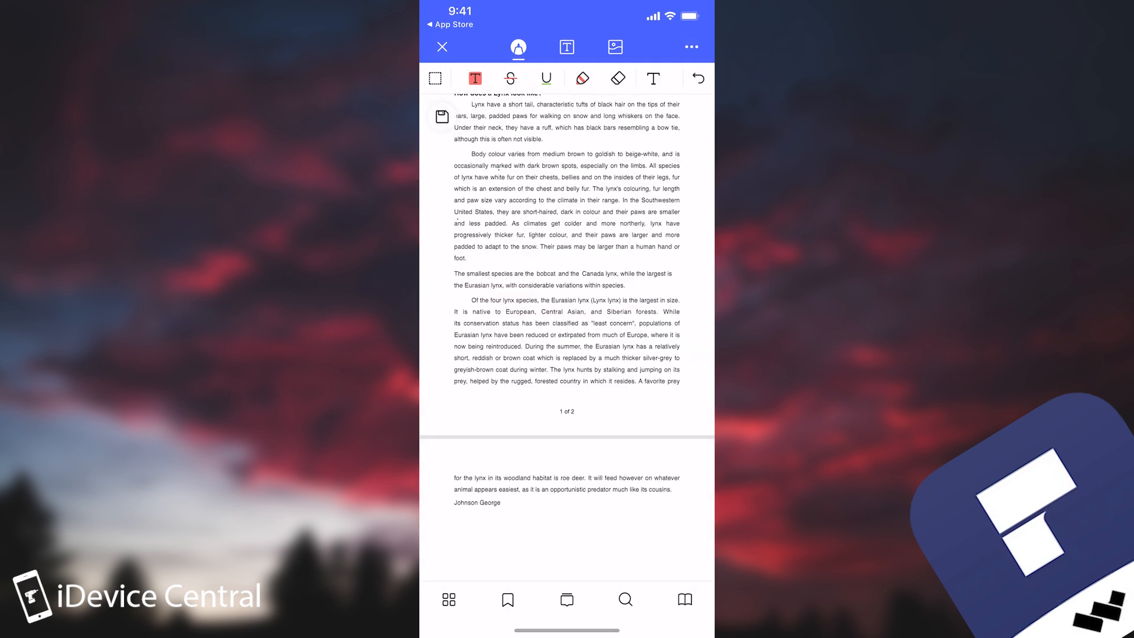
click(582, 78)
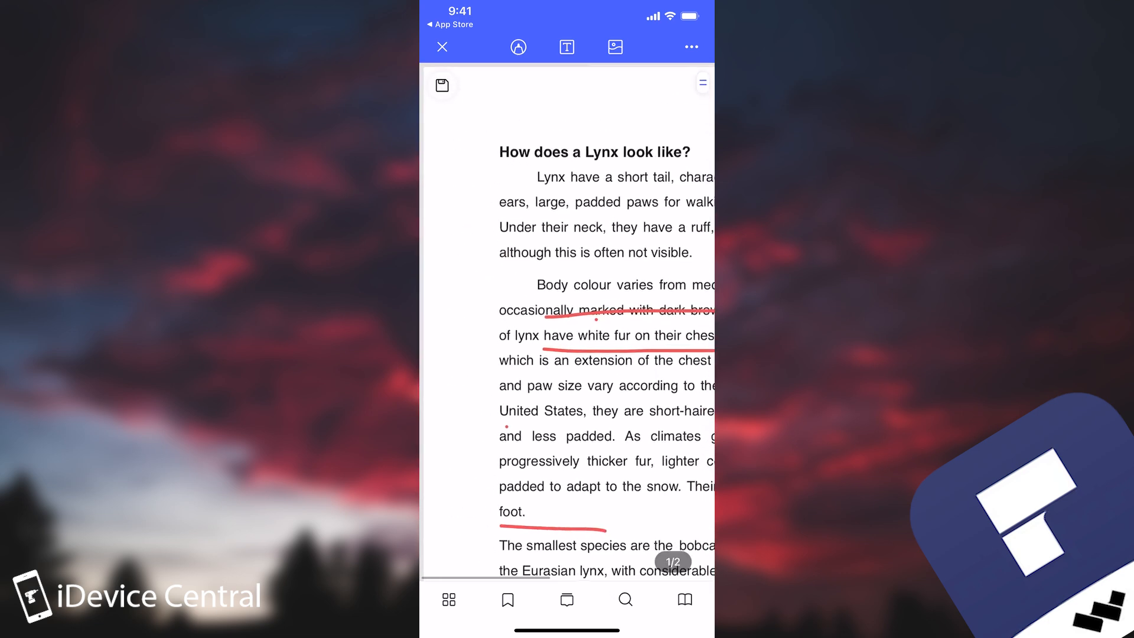
double_click(549, 177)
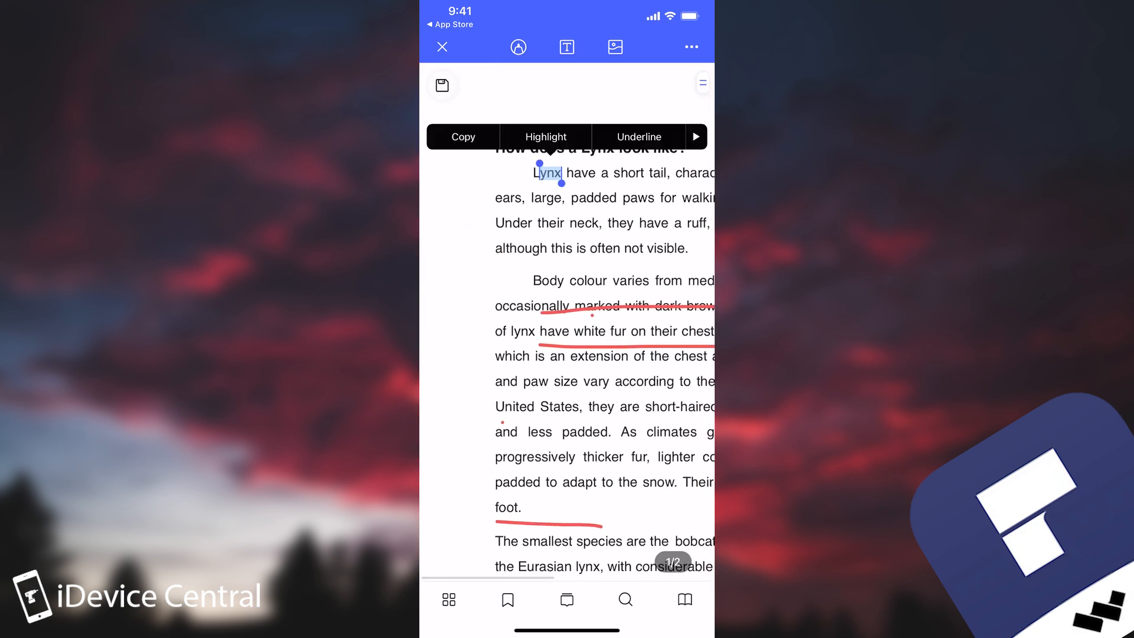
click(545, 137)
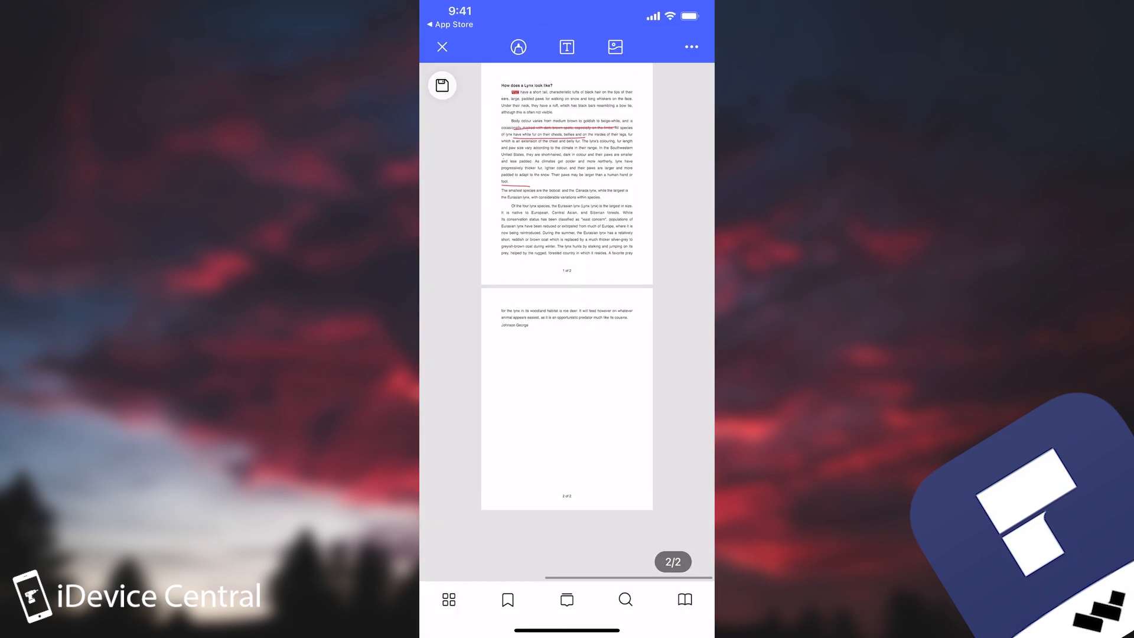
click(615, 46)
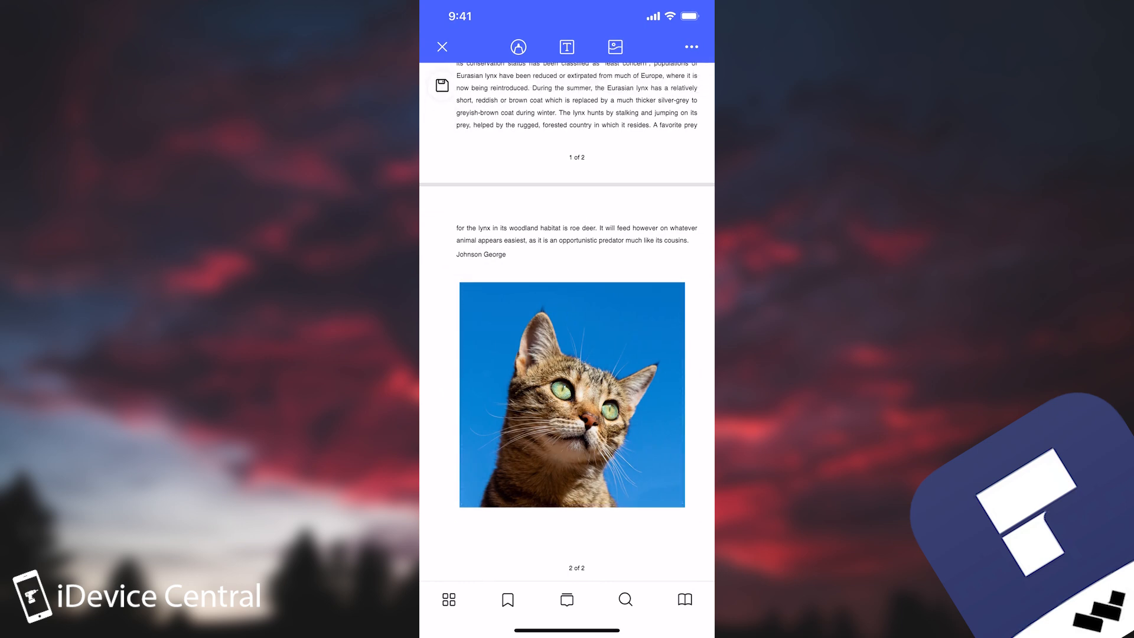
click(689, 46)
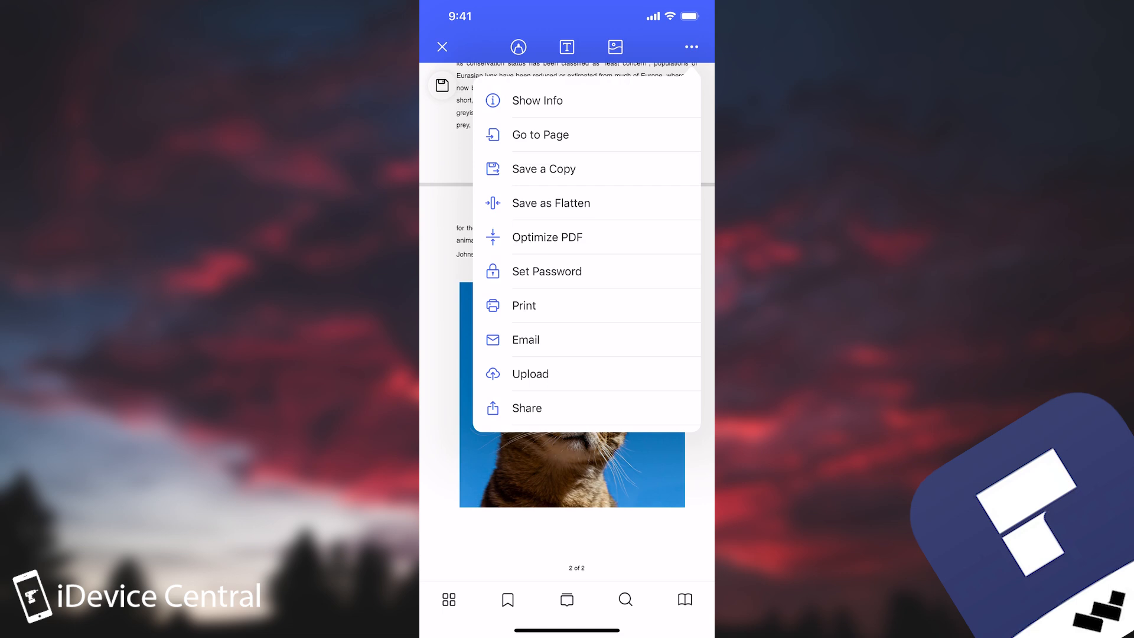
Set and confirm a password on the lynx term paper
click(546, 271)
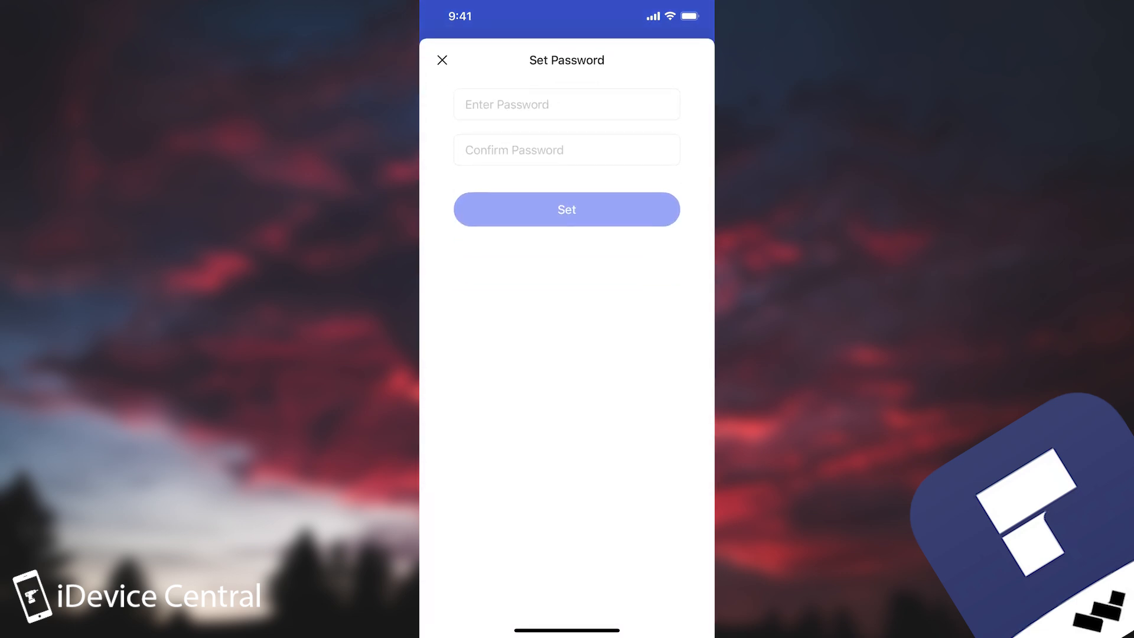
click(567, 104)
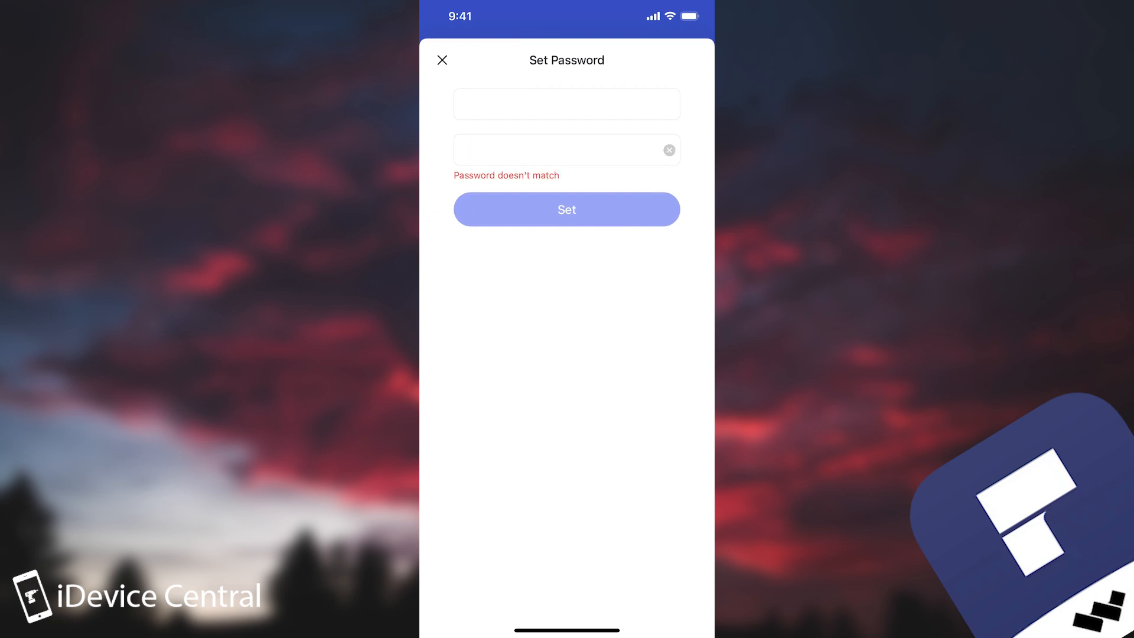
click(567, 209)
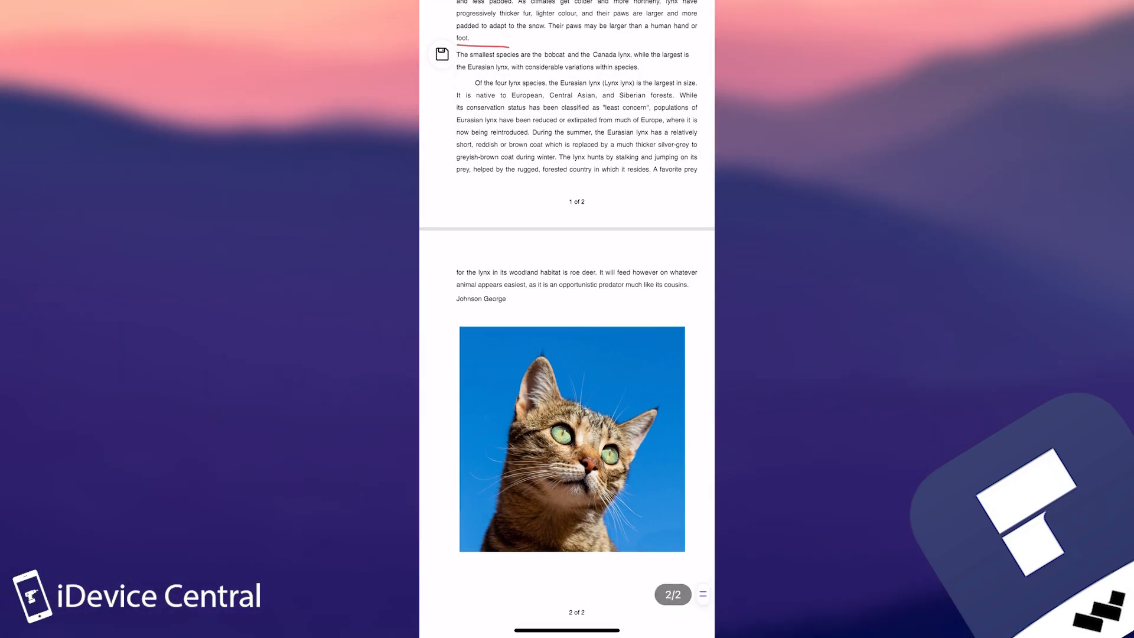
click(691, 47)
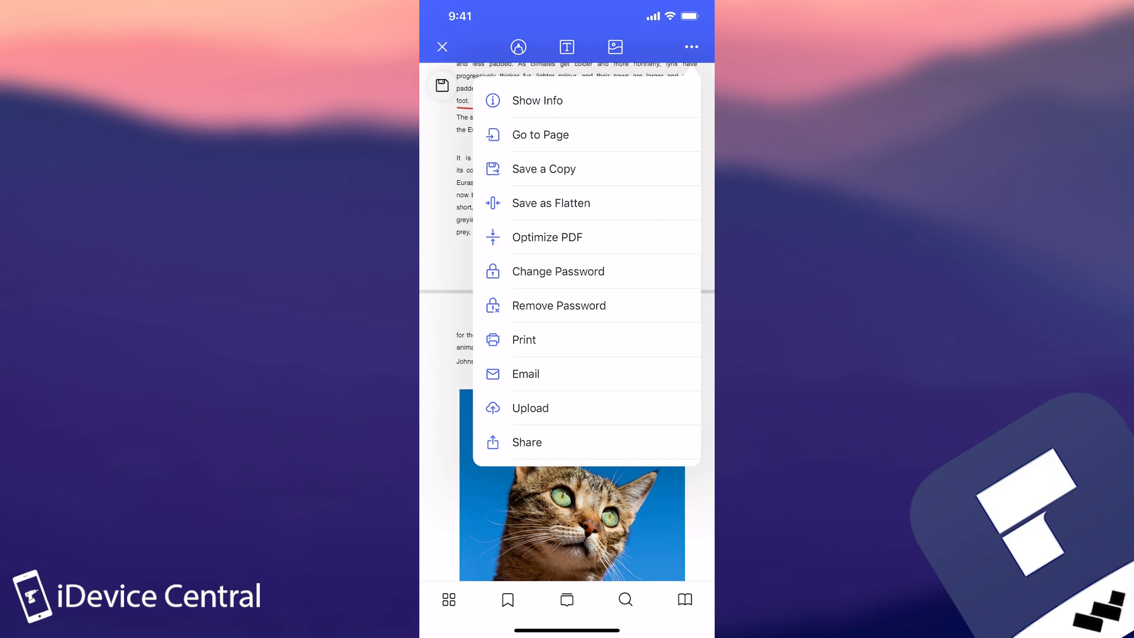
View the file information, then list the four page-1 comments and markups
click(538, 100)
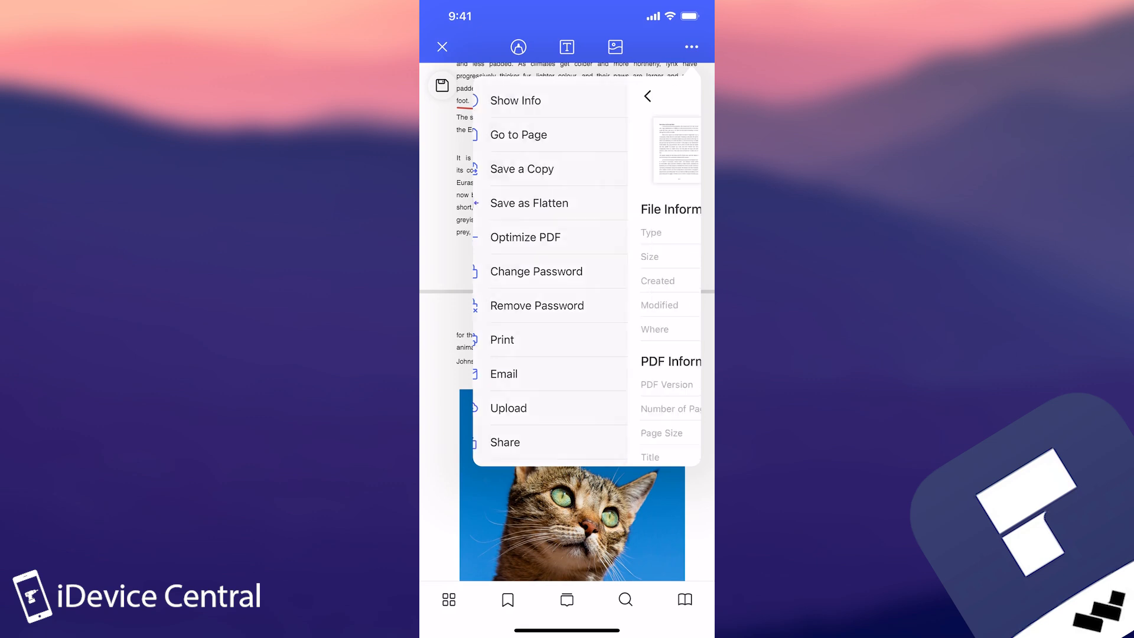
click(515, 100)
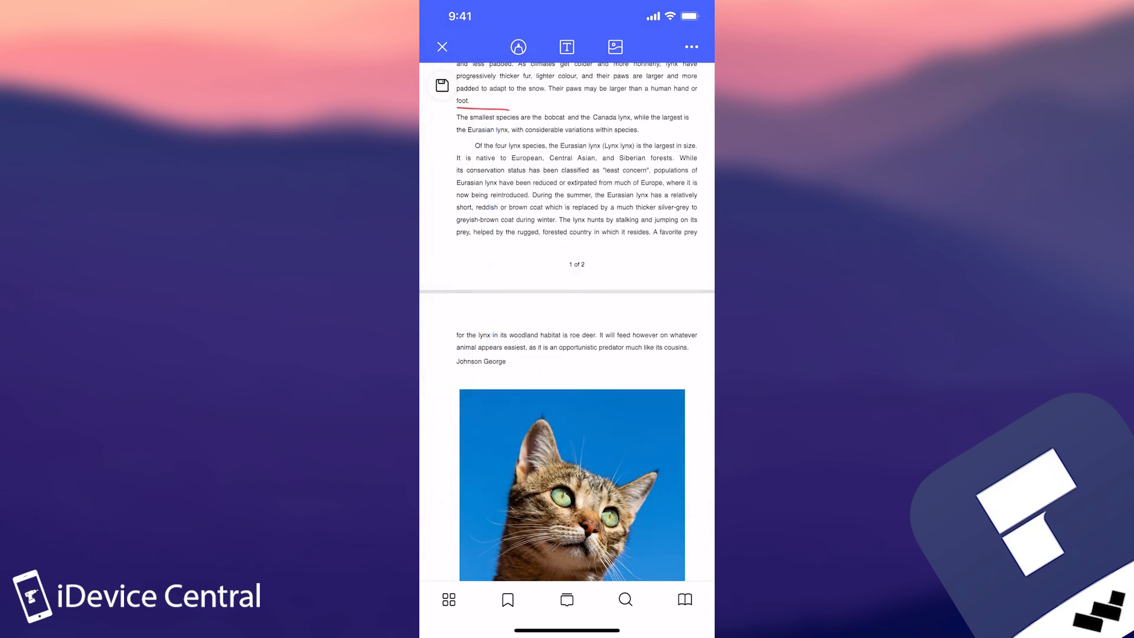
click(567, 600)
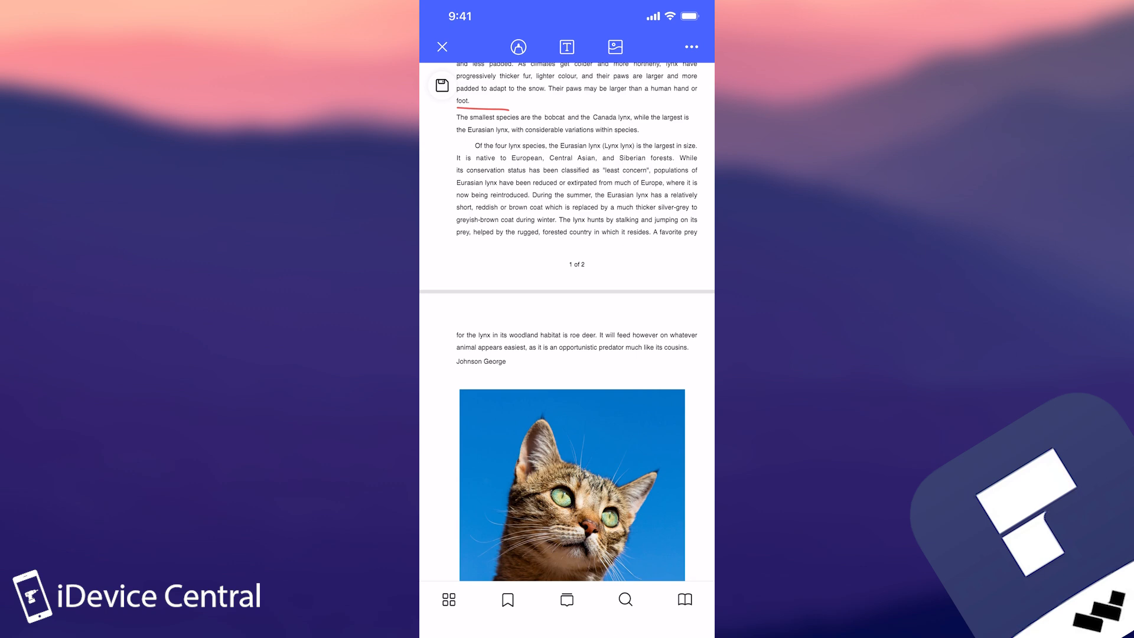
click(566, 599)
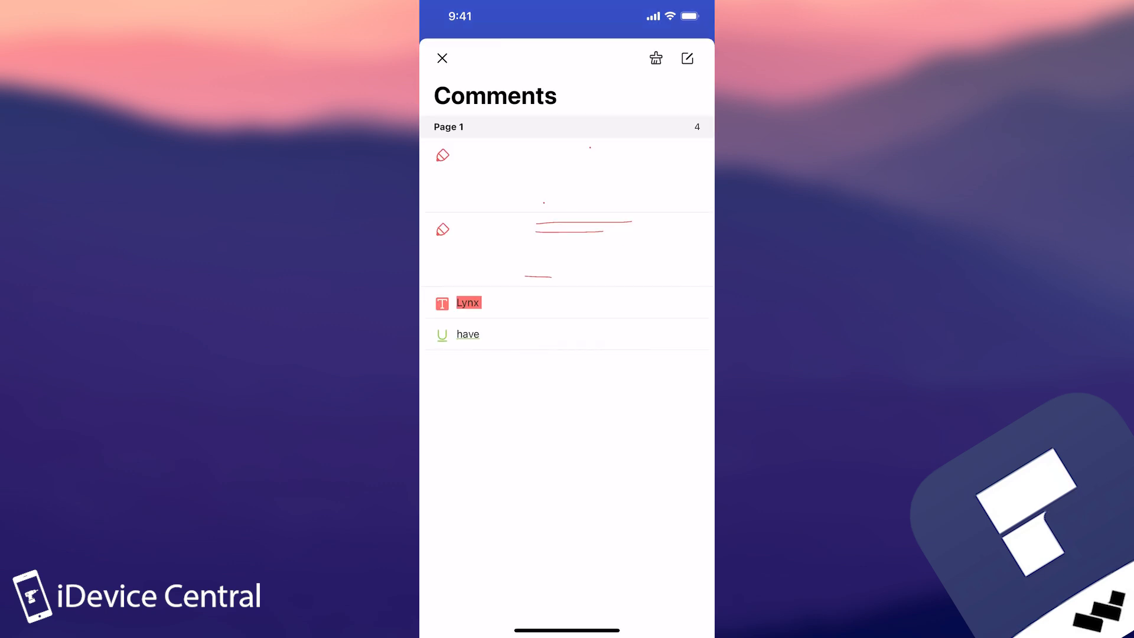
Close comments, then review and close the empty bookmarks list and page thumbnails
click(442, 58)
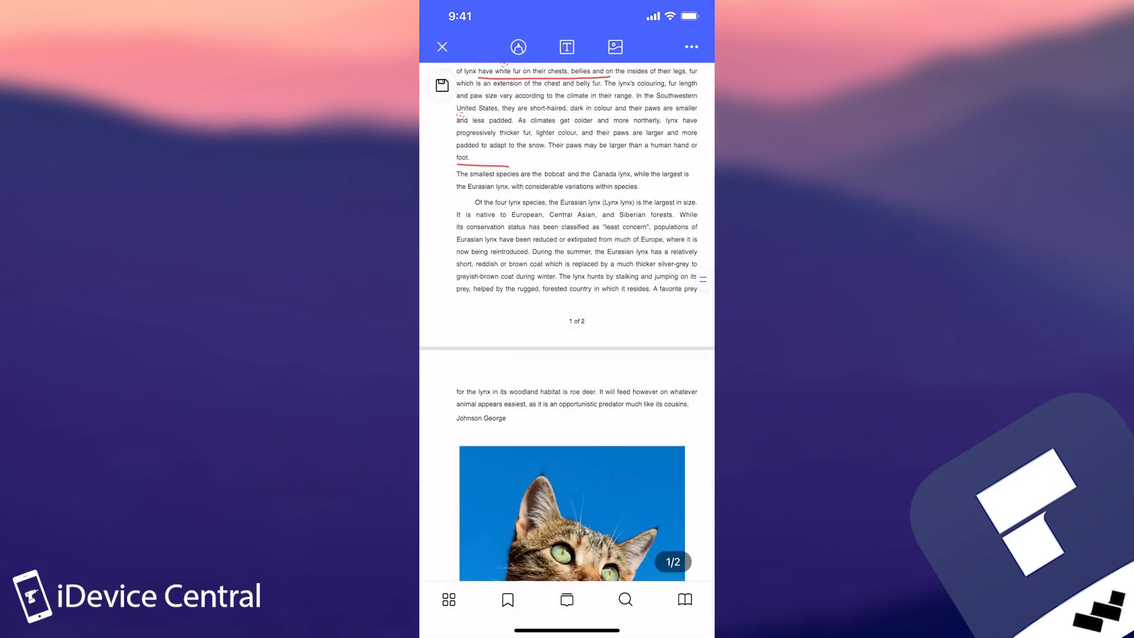
click(507, 599)
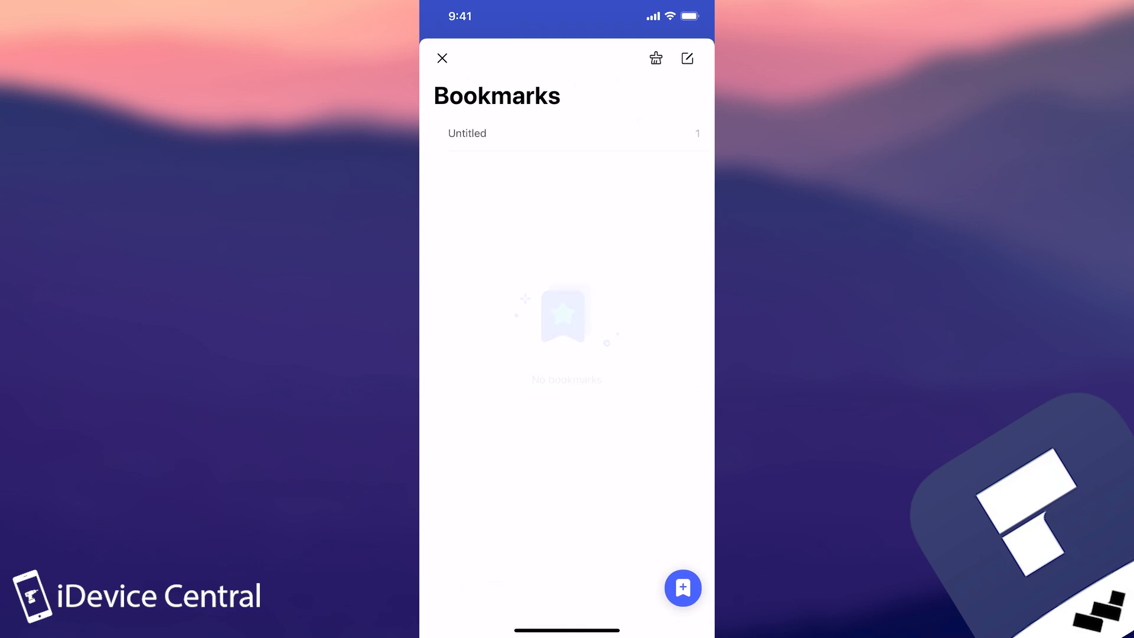
click(466, 133)
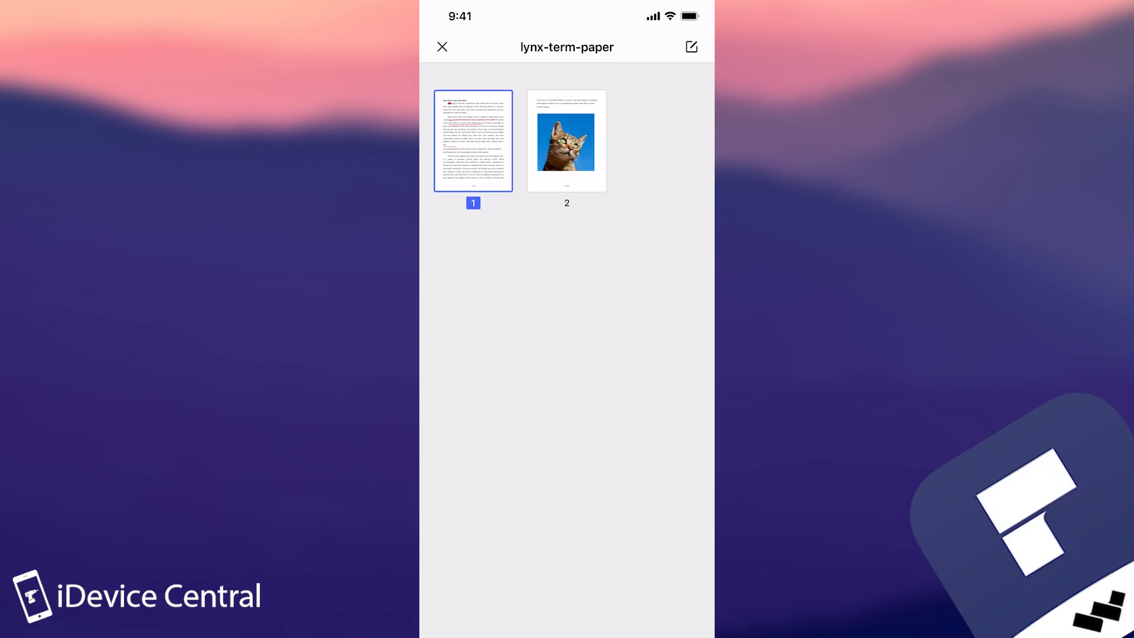
click(473, 140)
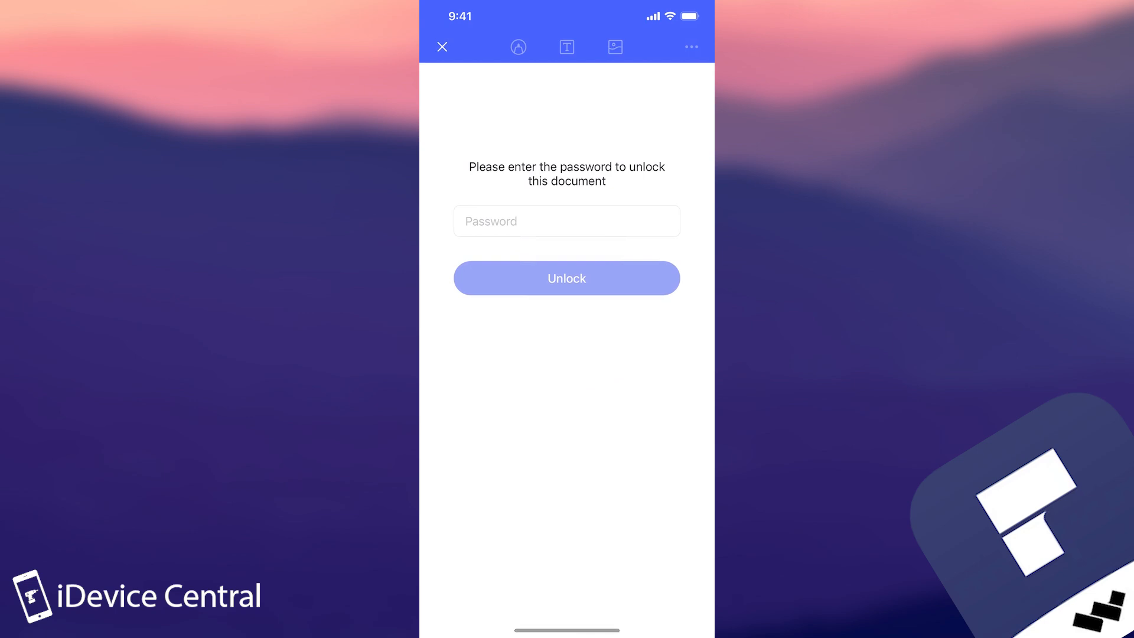
Unlock the lynx paper with its password, then close it, saving the locked PDF to Downloads
click(566, 221)
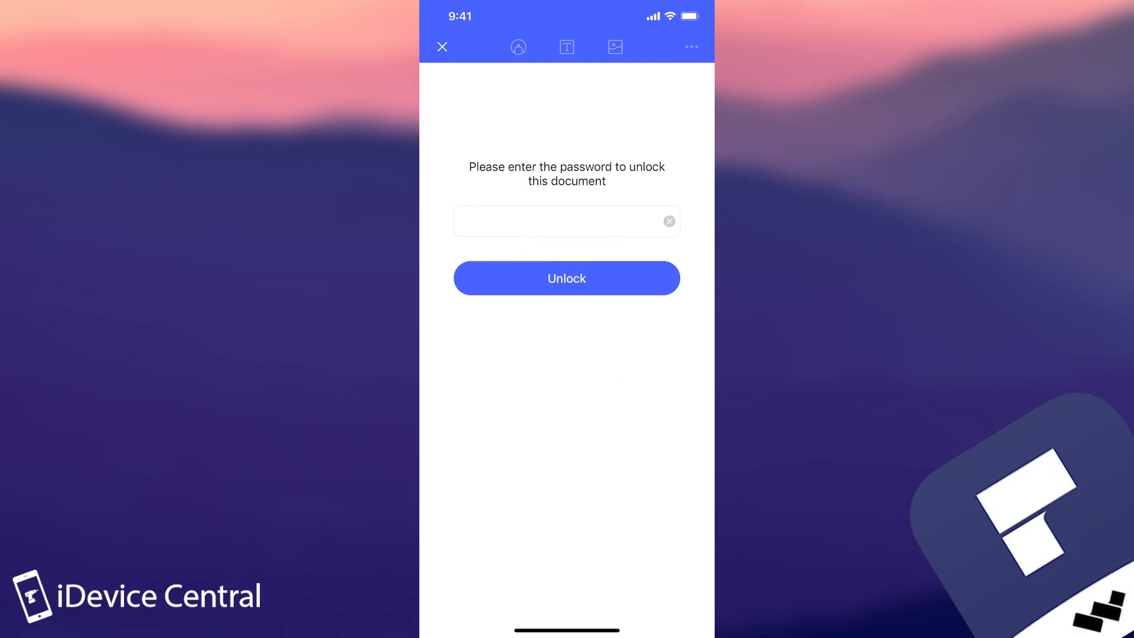
click(566, 277)
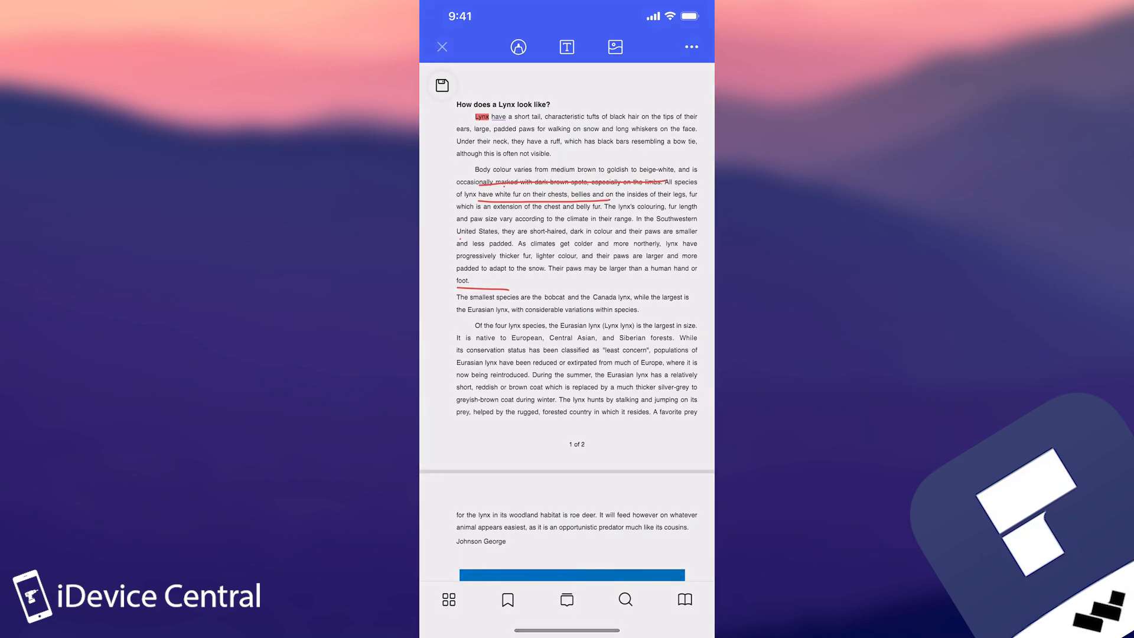
click(441, 84)
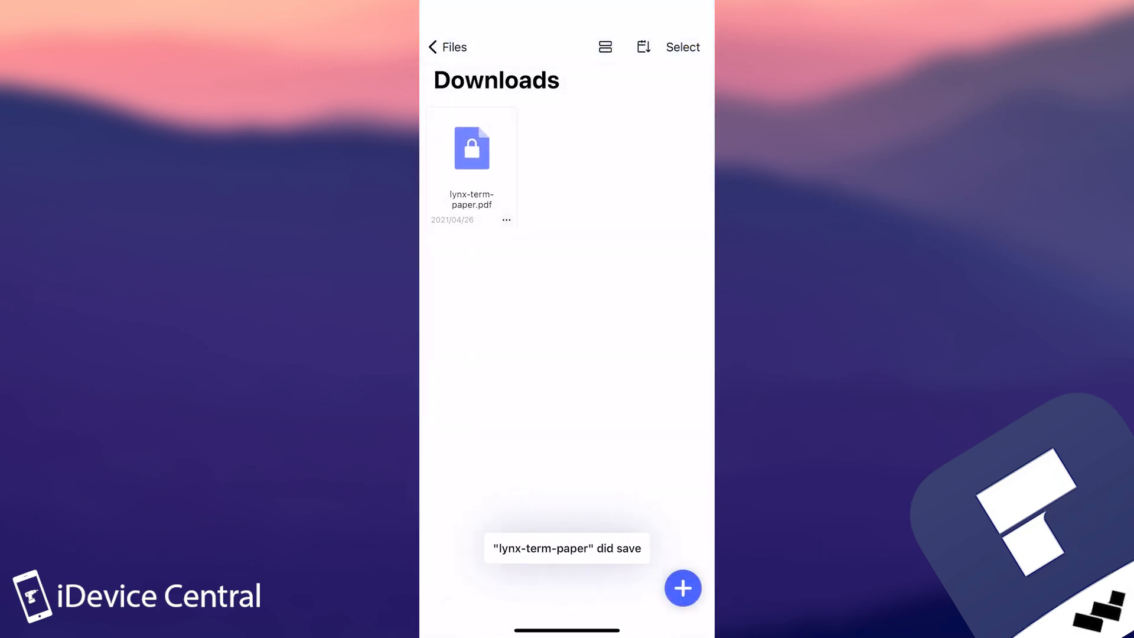
click(447, 47)
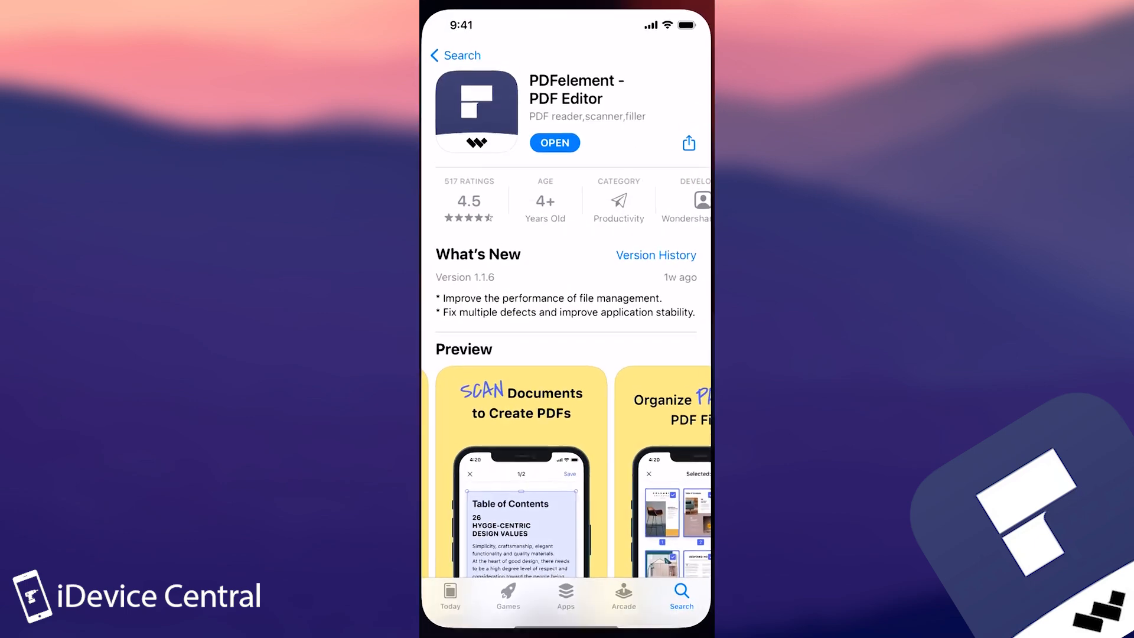
Browse PDFelement's App Store preview screenshots and enlarge, then dismiss, the Fill Forms and Sign one
scroll(up, 3)
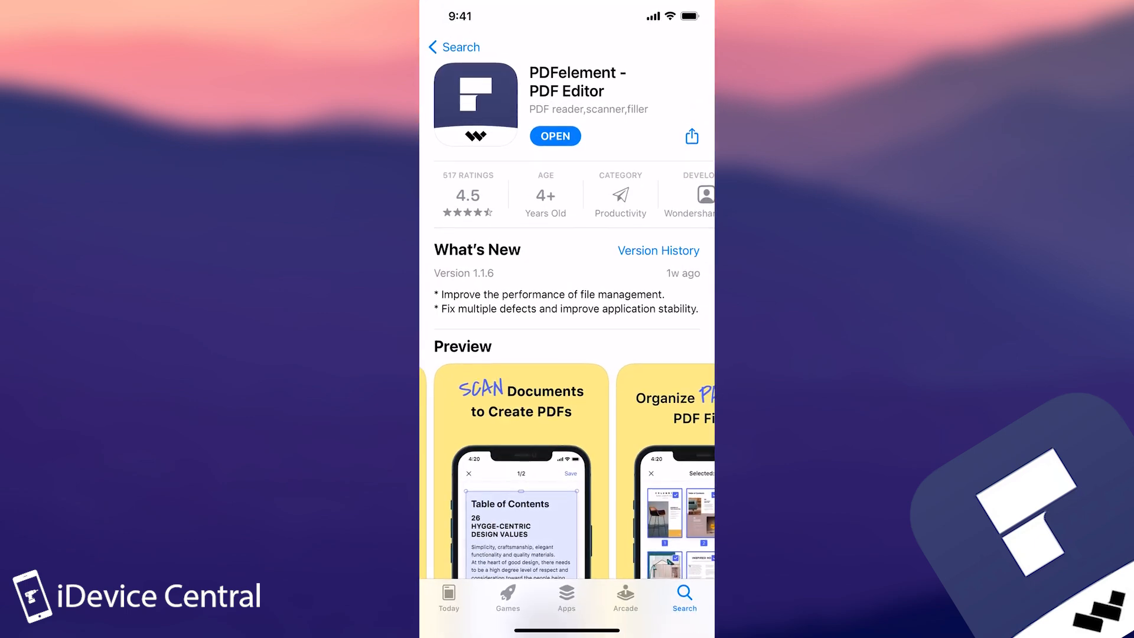
scroll(down, 3)
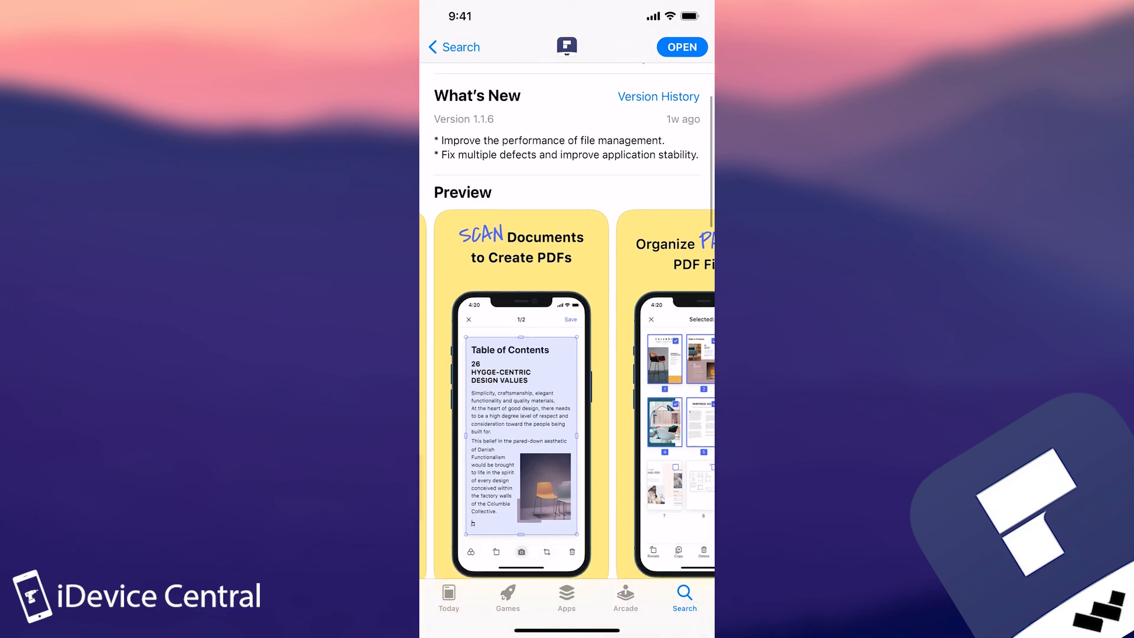
scroll(left, 3)
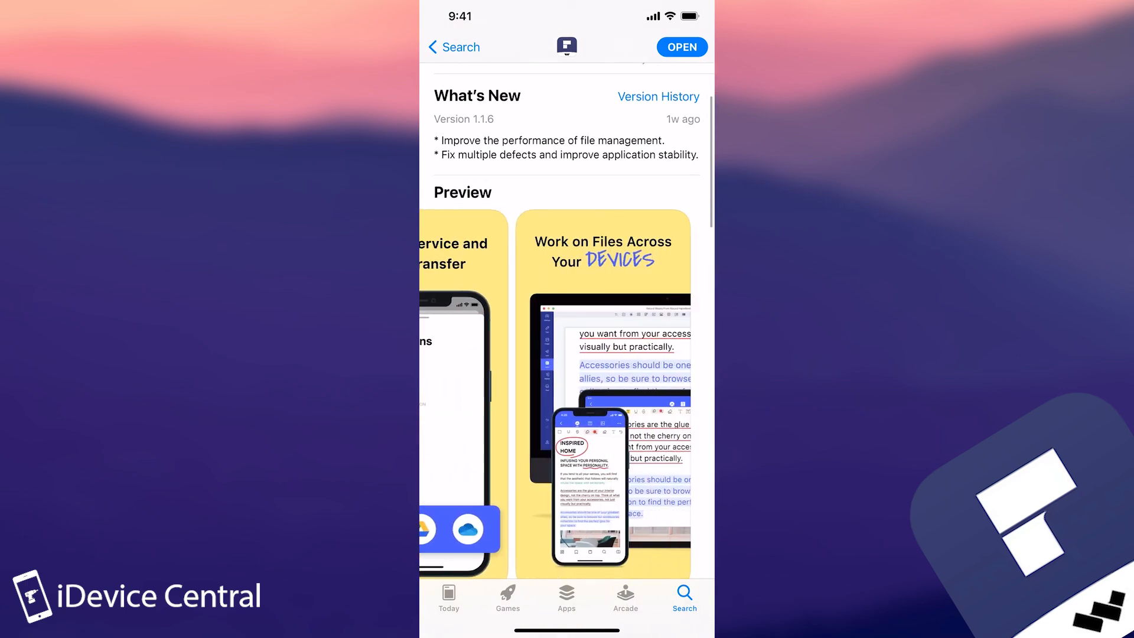
scroll(left, 3)
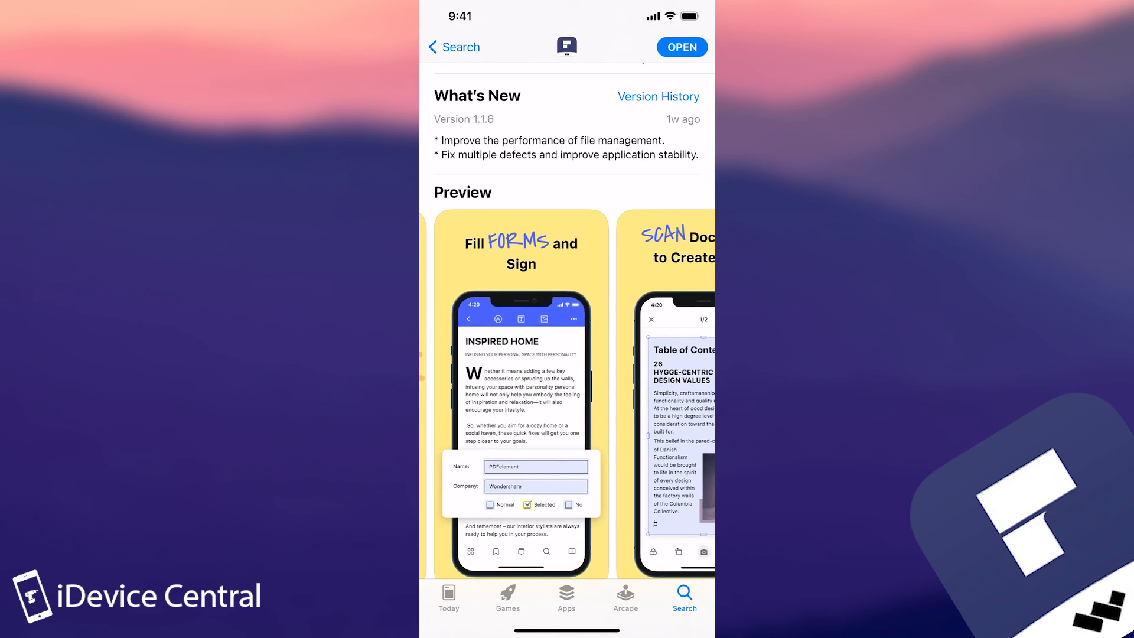
click(520, 383)
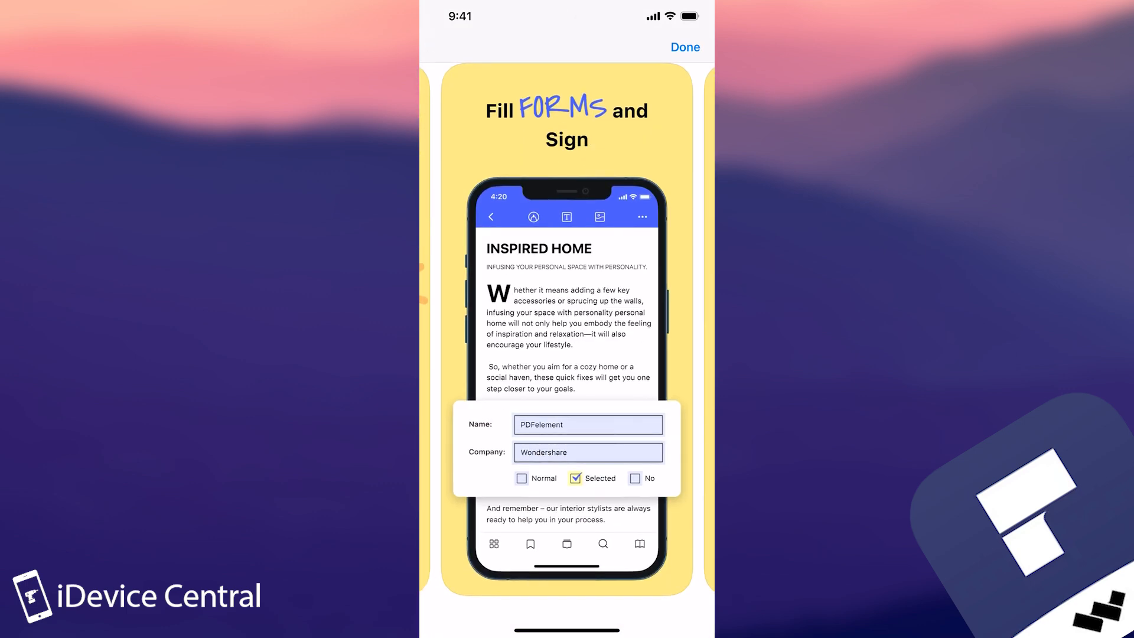
click(683, 47)
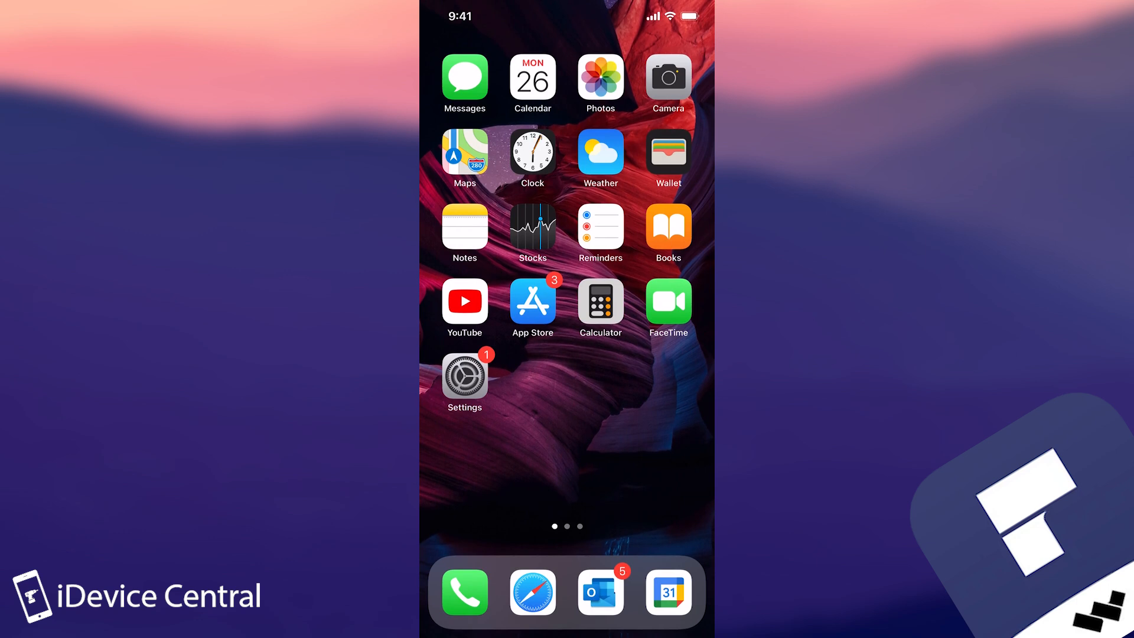